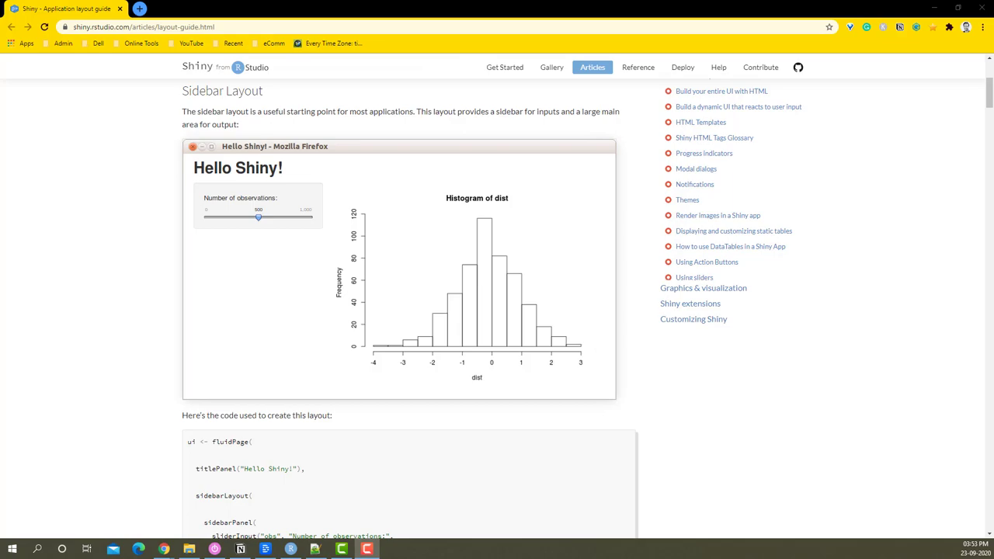
mouse_move(202, 106)
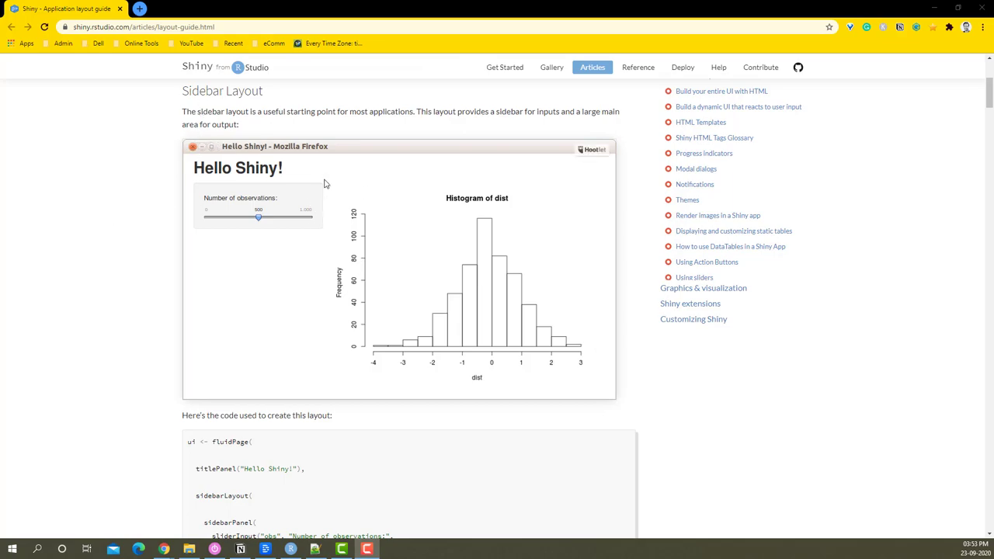
mouse_move(326, 172)
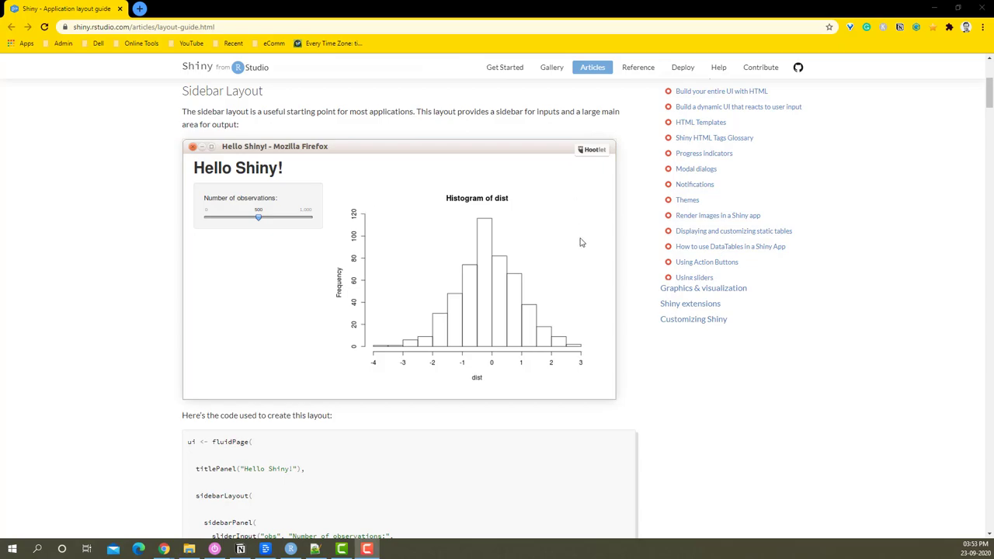
mouse_move(439, 207)
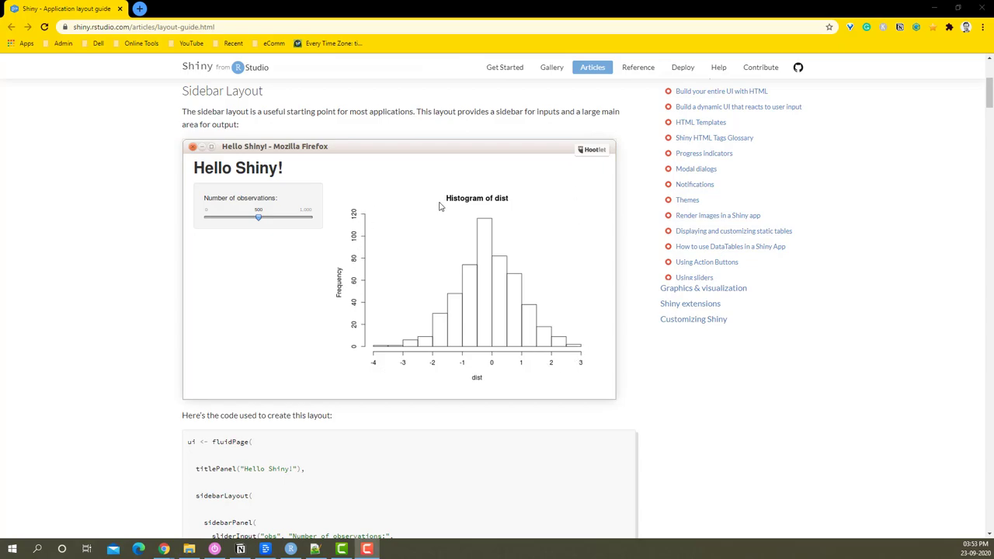
mouse_move(544, 228)
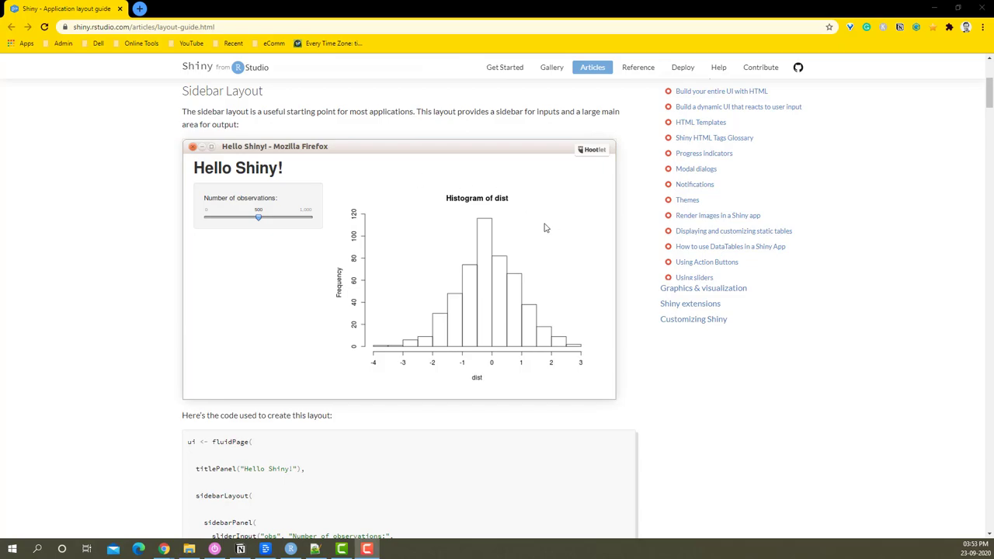
mouse_move(325, 183)
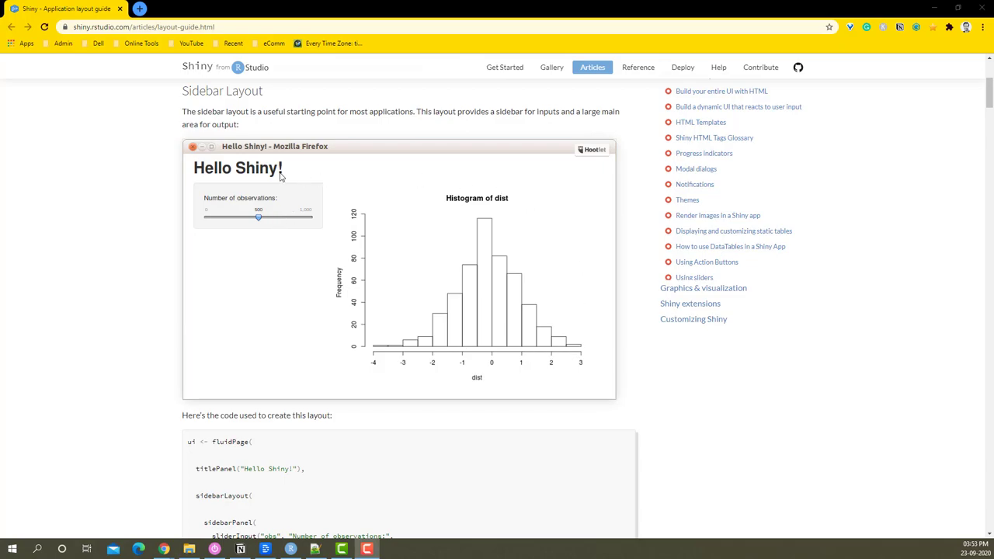
mouse_move(326, 202)
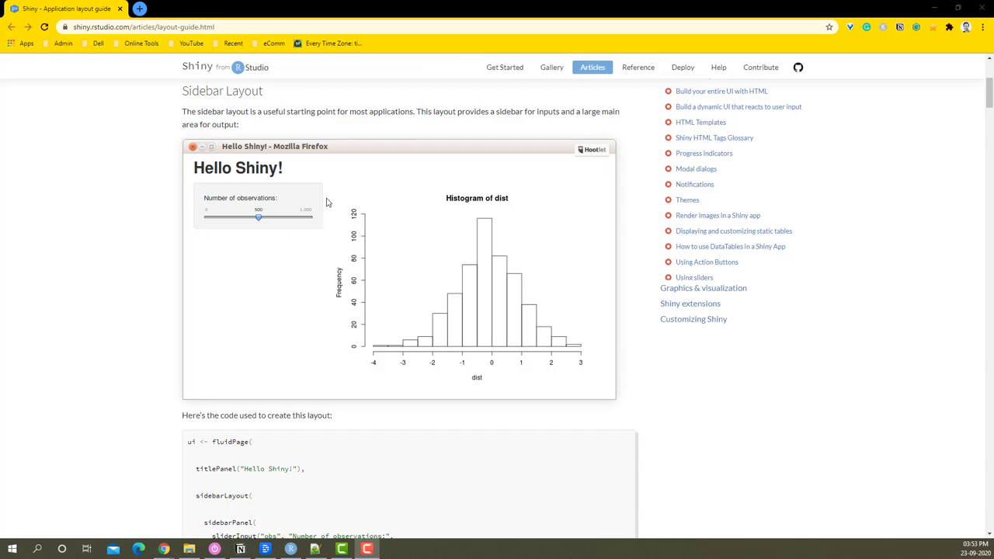
mouse_move(622, 209)
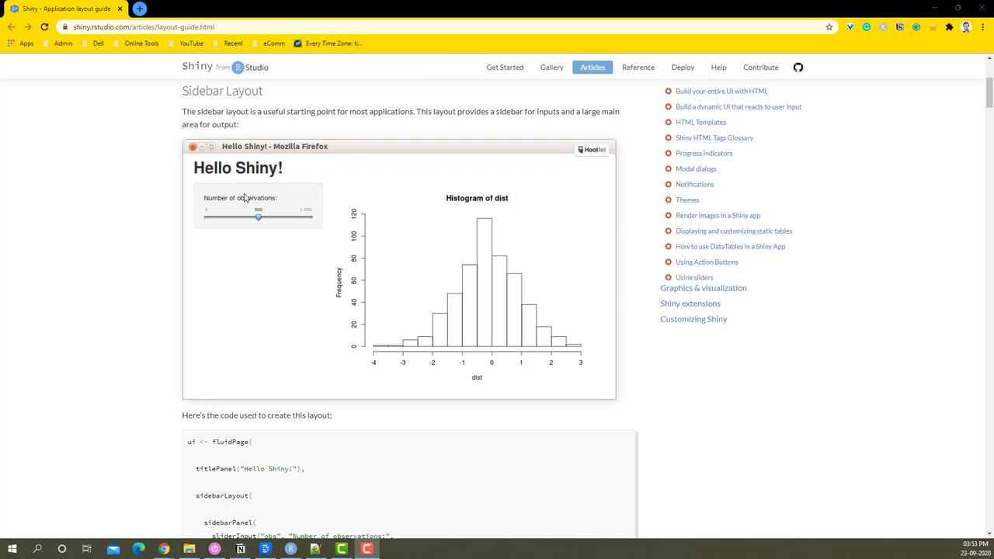
mouse_move(248, 181)
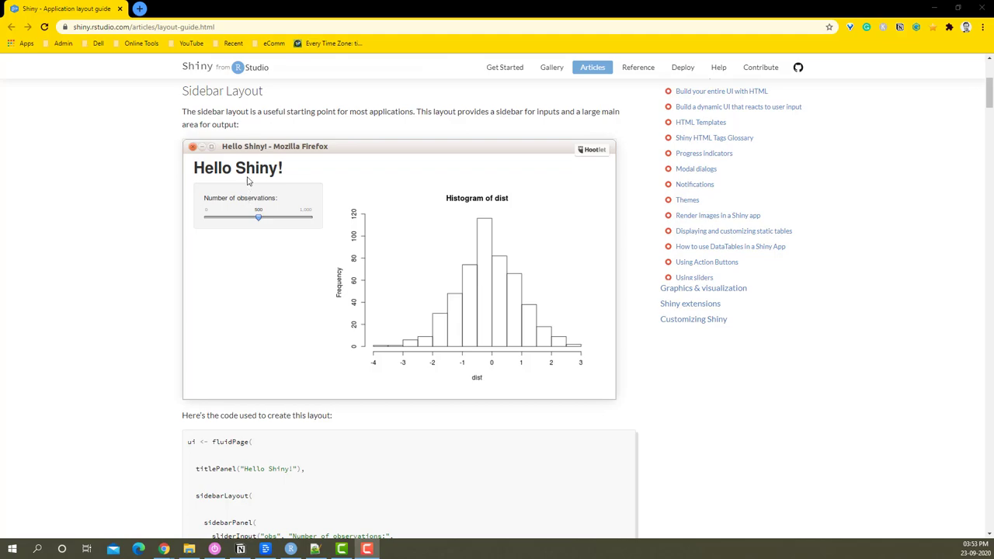
mouse_move(190, 160)
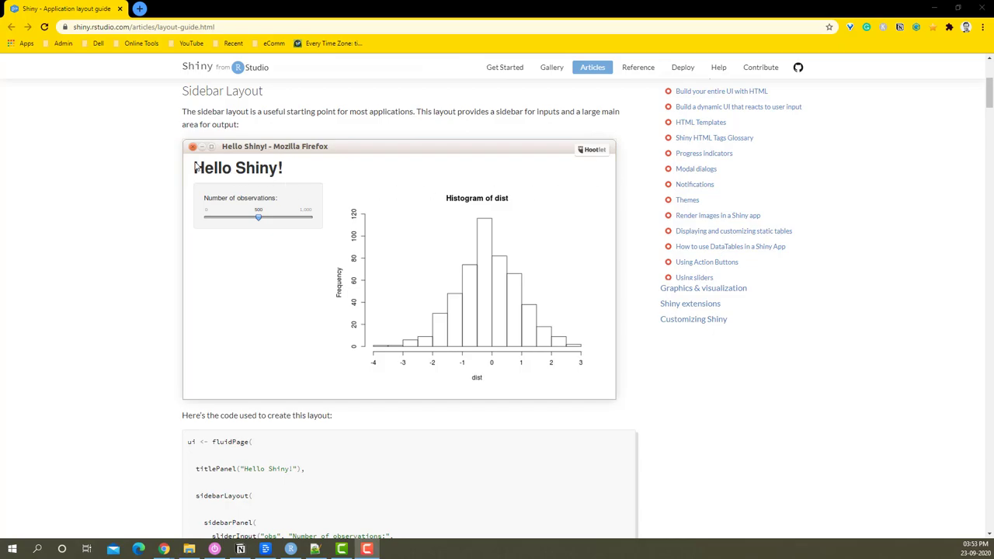
mouse_move(192, 166)
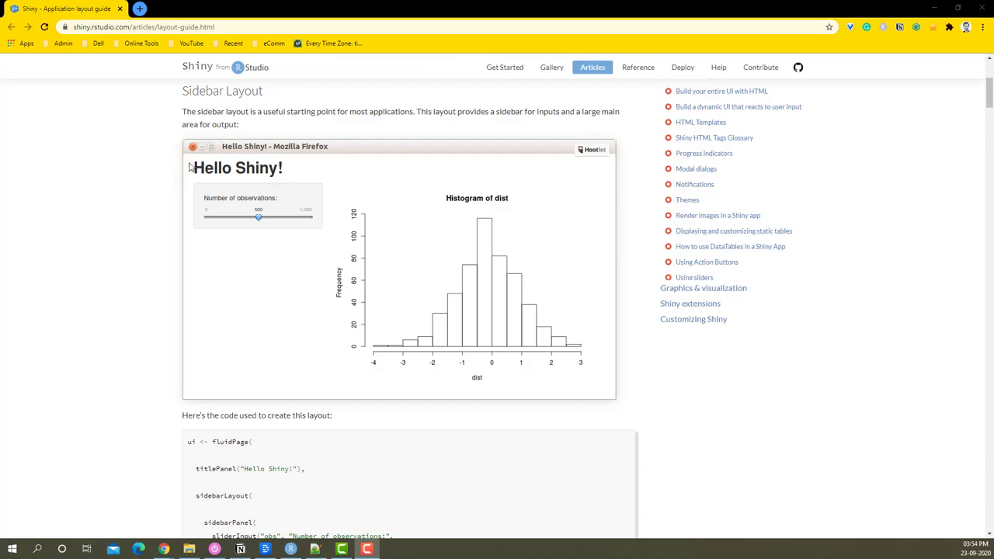
mouse_move(216, 163)
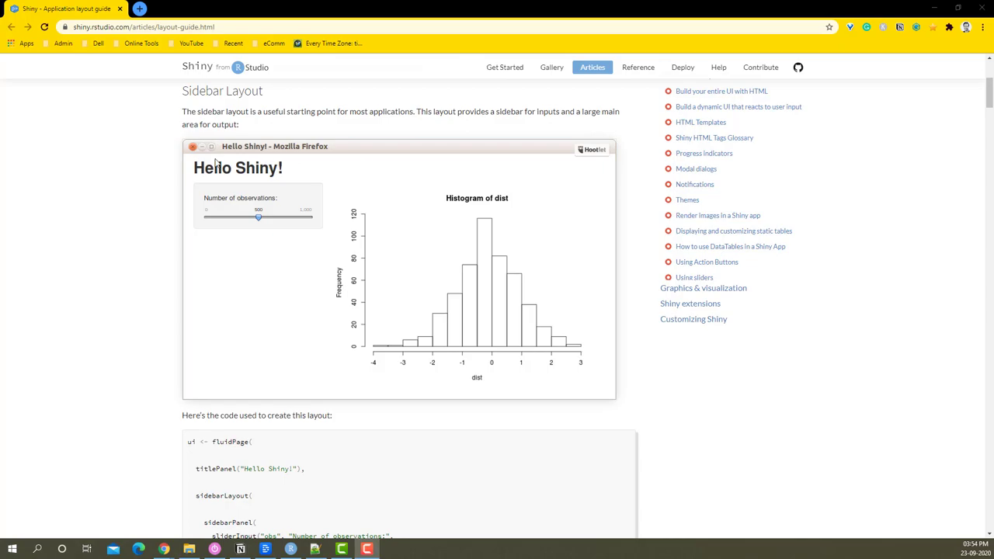
mouse_move(223, 143)
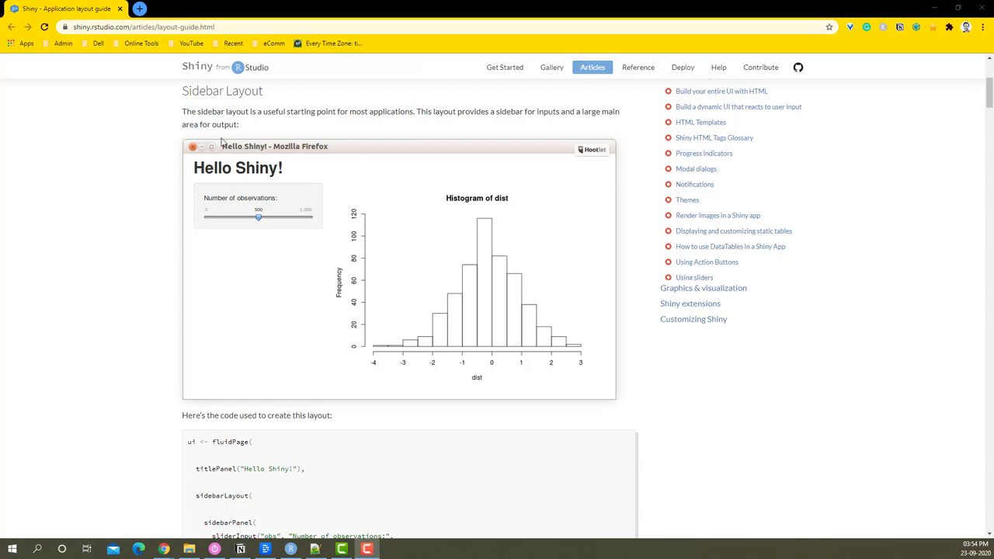
mouse_move(294, 207)
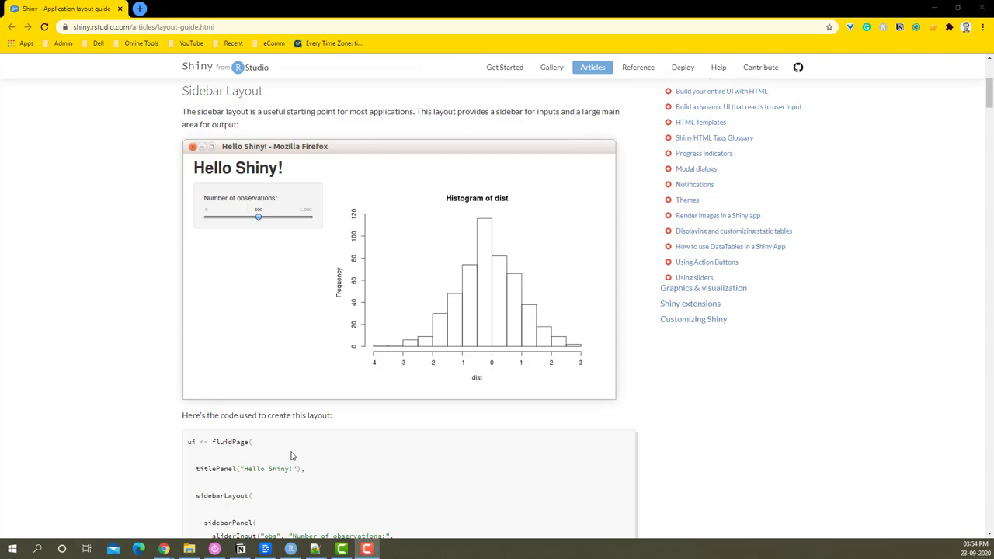
mouse_move(292, 549)
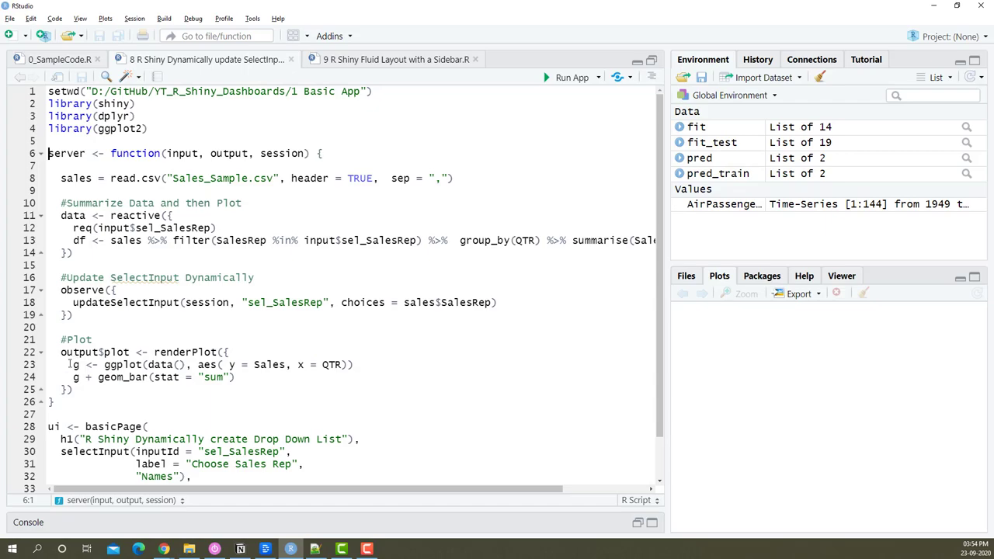
Step: Select the basicPage call on the ui line of the dropdown script
left_click_drag(48, 153, 54, 401)
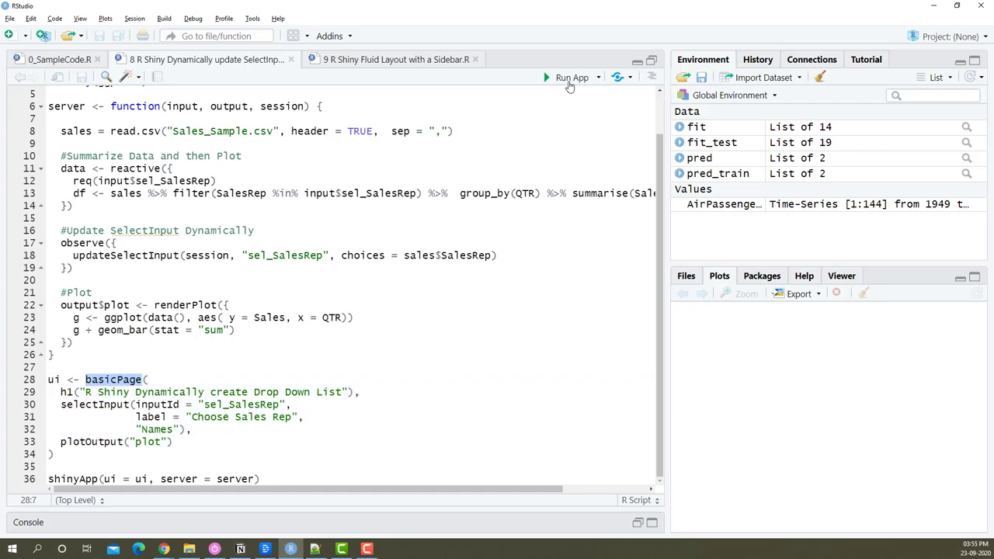
left_click(572, 77)
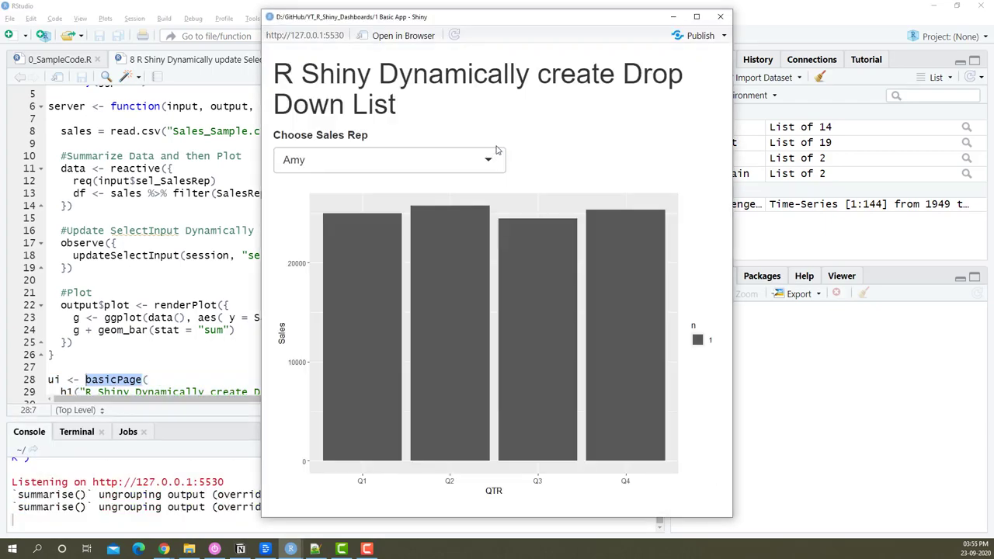
left_click(696, 16)
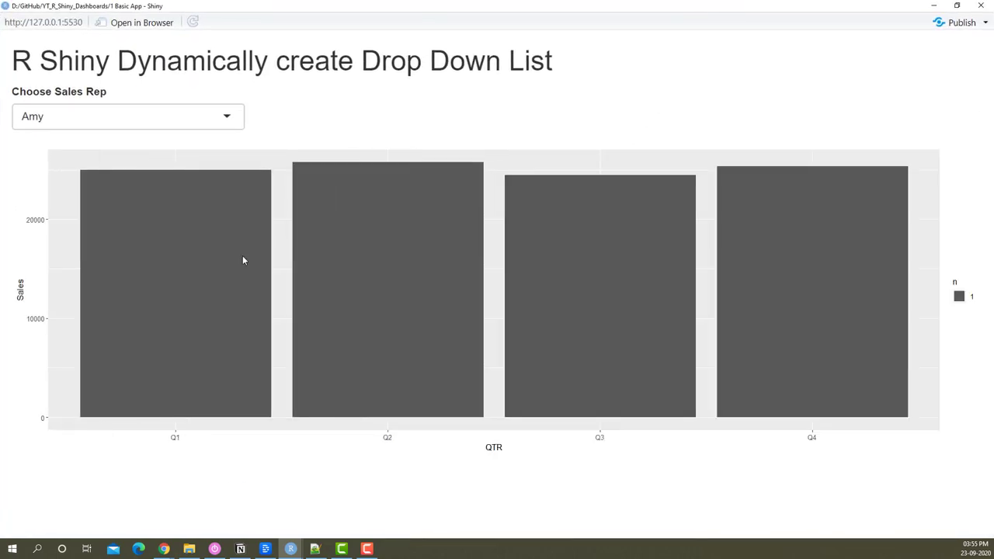
mouse_move(519, 337)
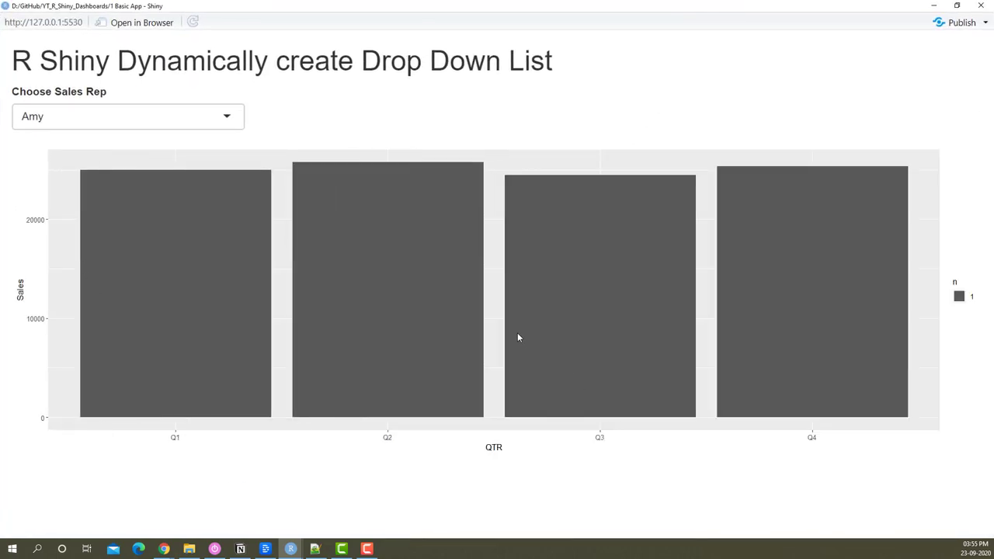
mouse_move(186, 43)
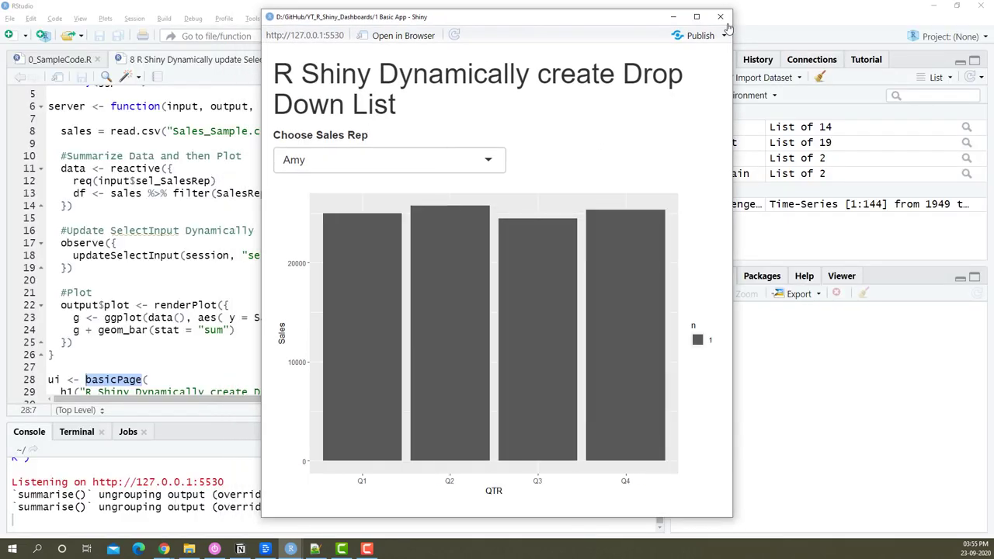
left_click(719, 16)
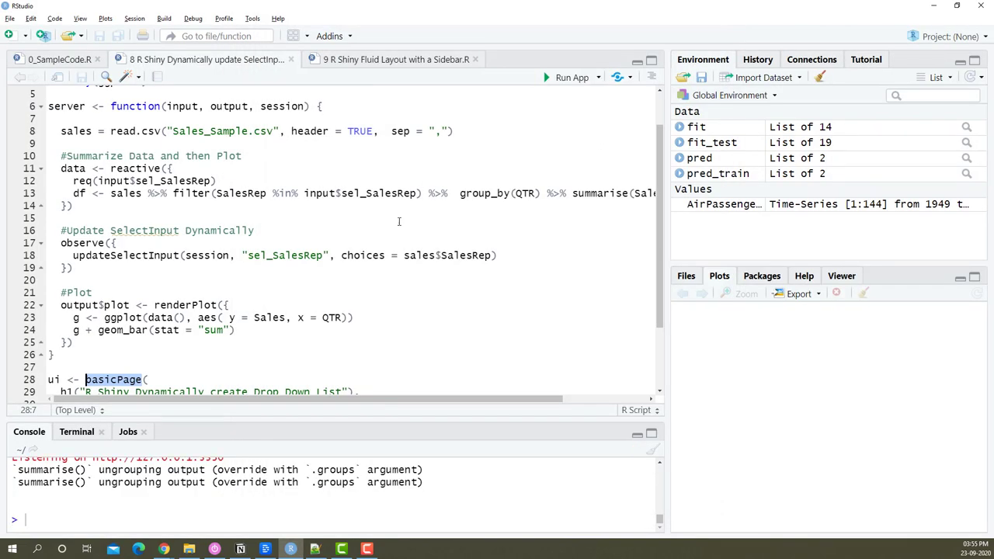
mouse_move(343, 190)
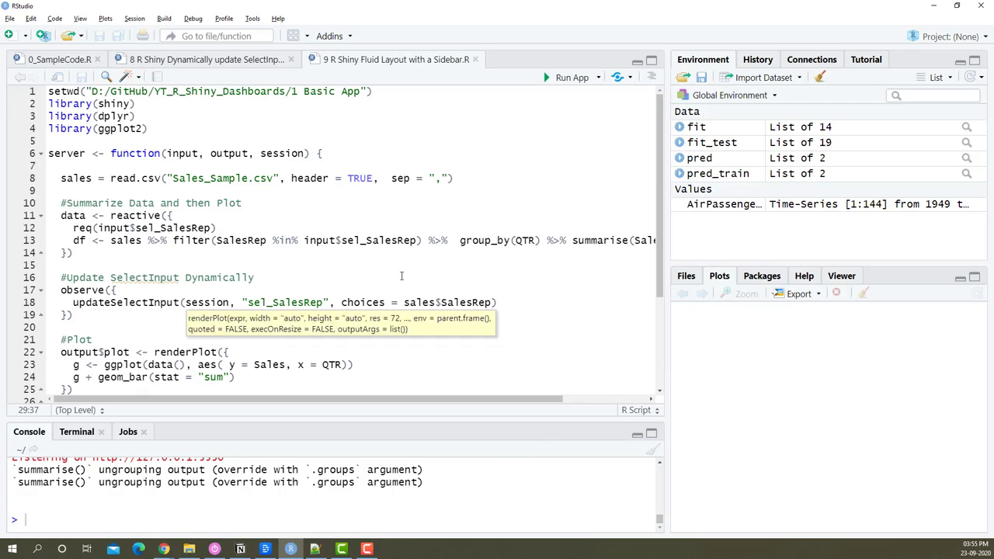
mouse_move(541, 216)
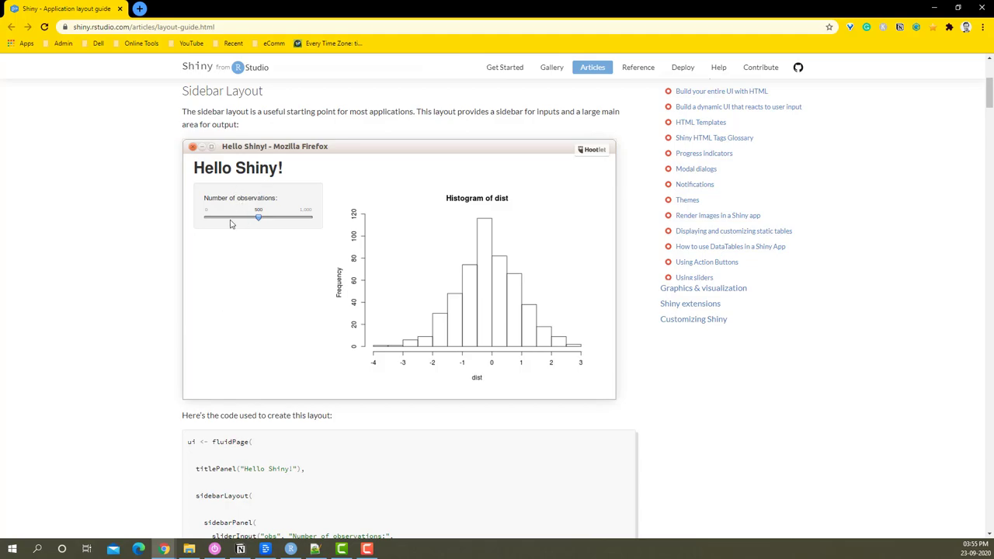
mouse_move(316, 447)
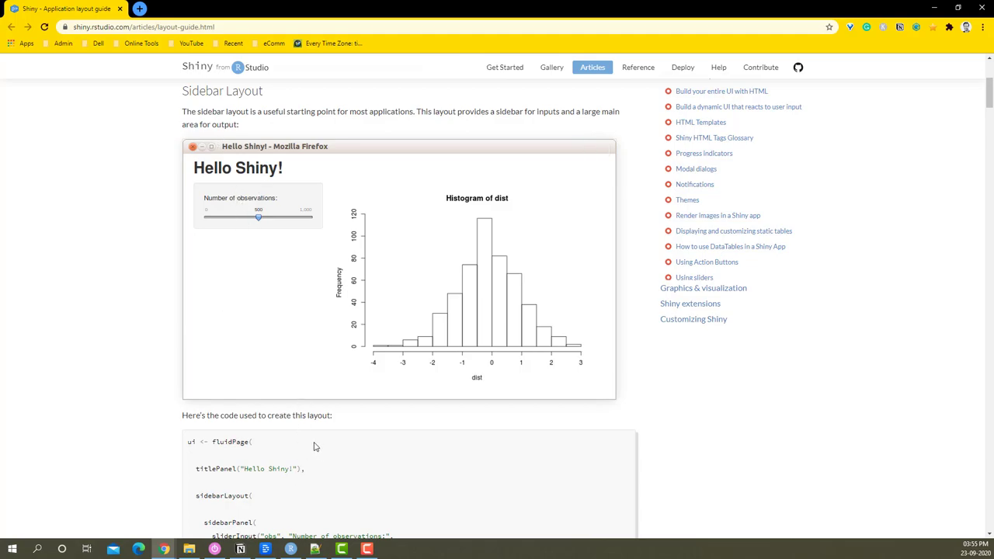
Step: Select the full ui <- fluidPage(...) sidebar-layout example code in the guide
scroll("down", 3)
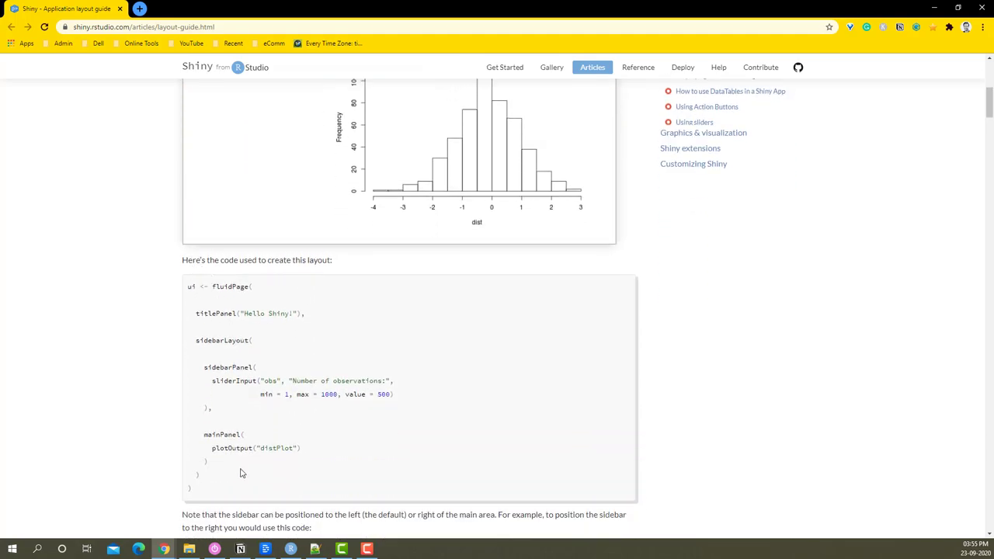
mouse_move(216, 497)
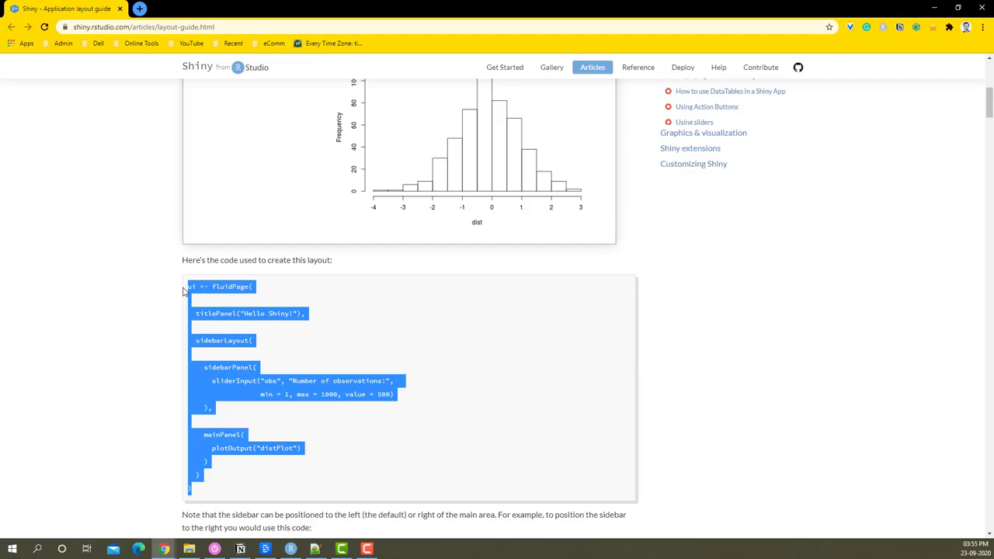
left_click(291, 549)
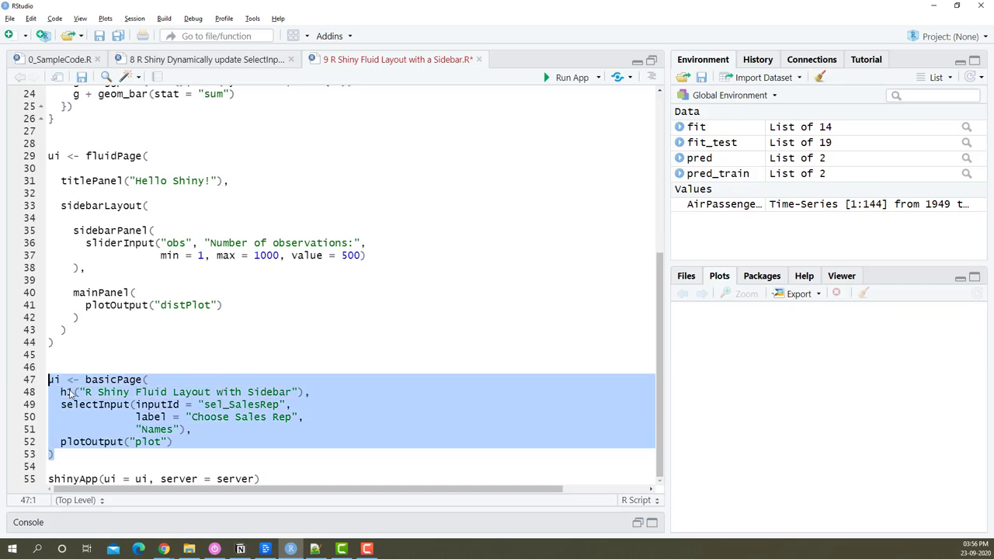
Step: Comment out the old basicPage UI block and launch the Hello Shiny app
left_click(54, 379)
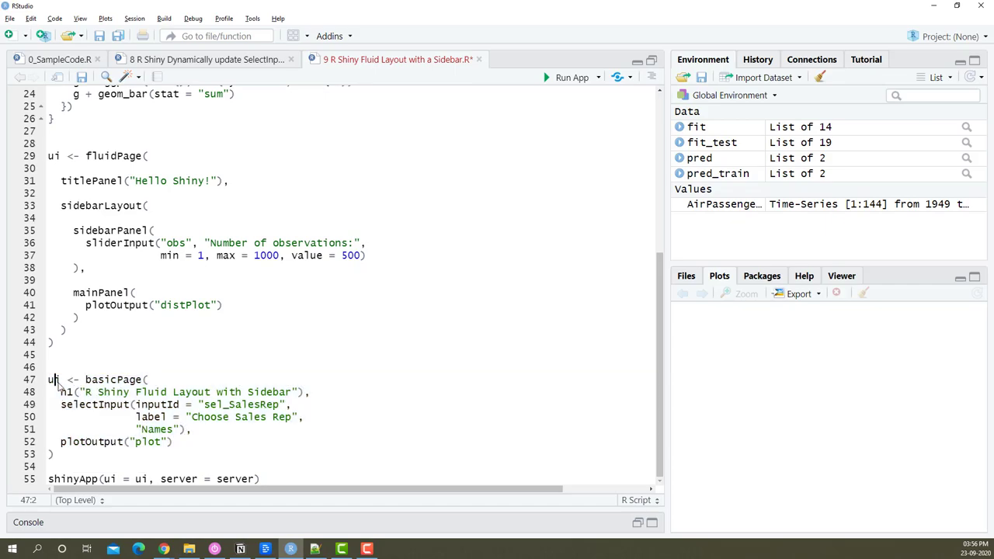
key("ctrl+shift+c")
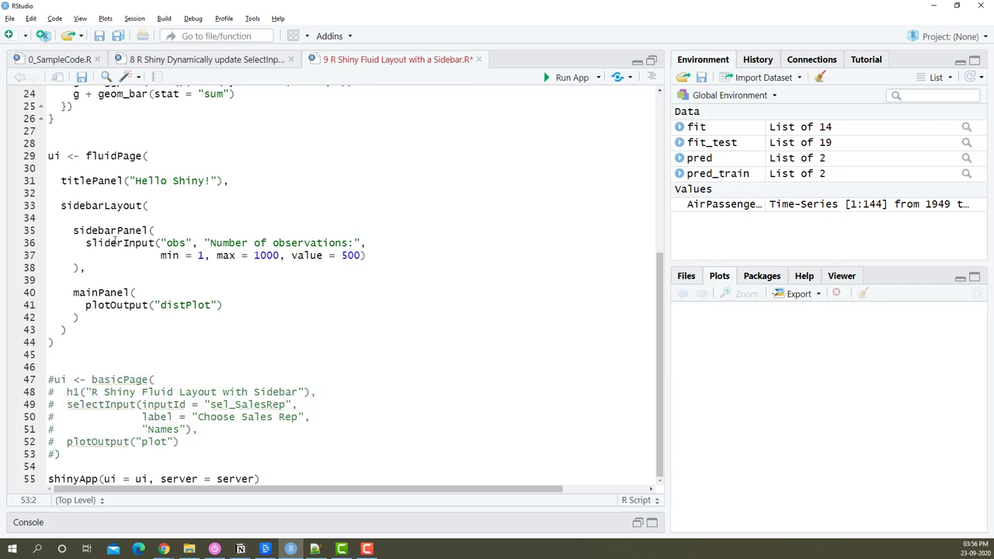
left_click_drag(49, 155, 53, 342)
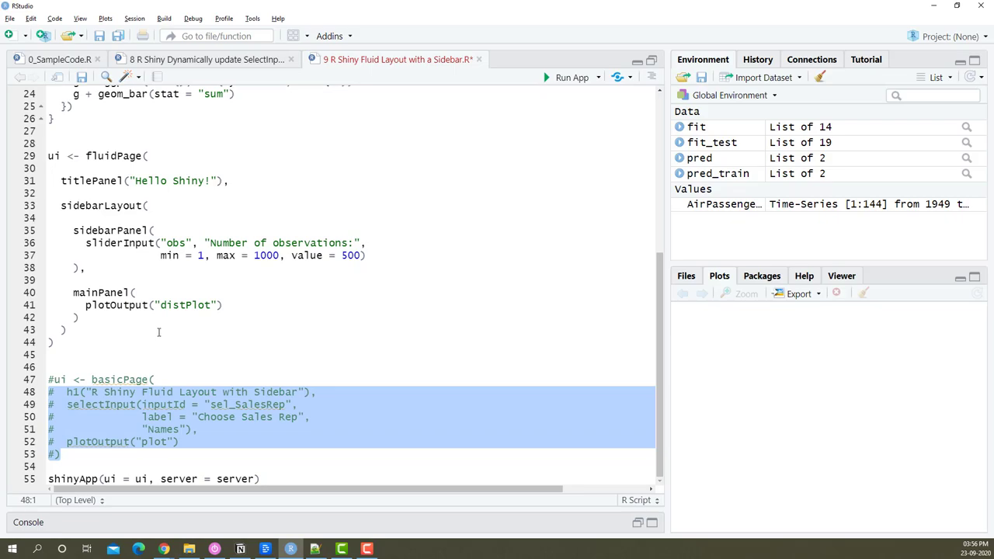
left_click(495, 199)
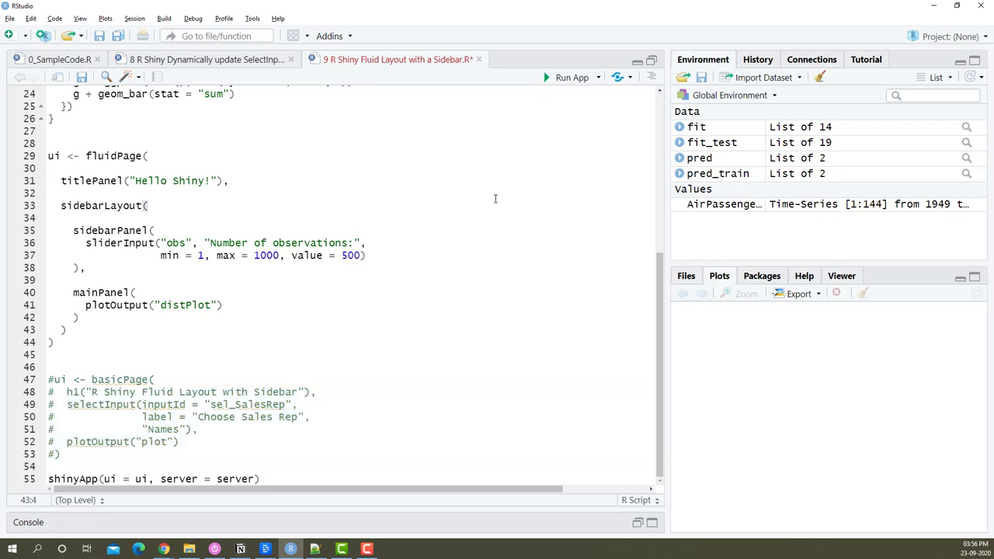
mouse_move(496, 130)
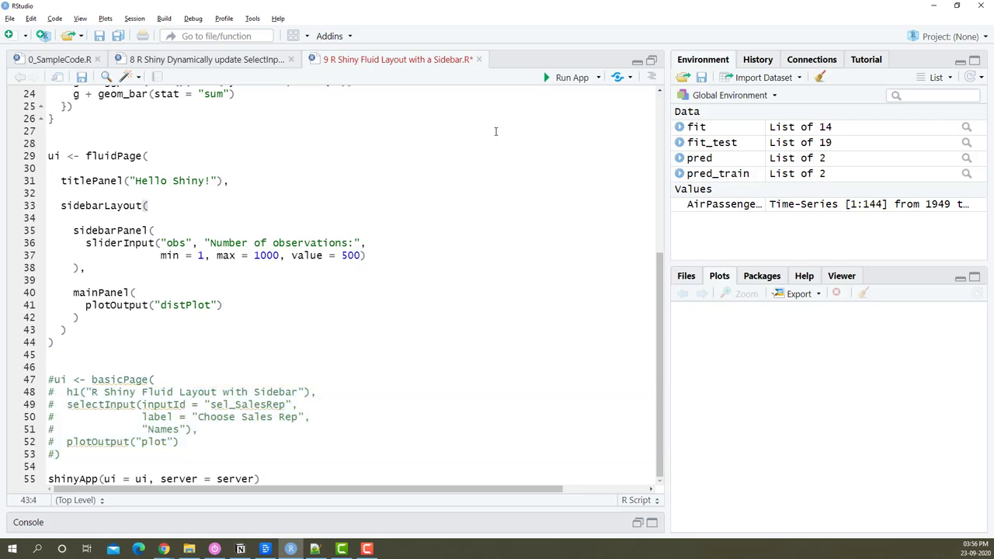
left_click(571, 77)
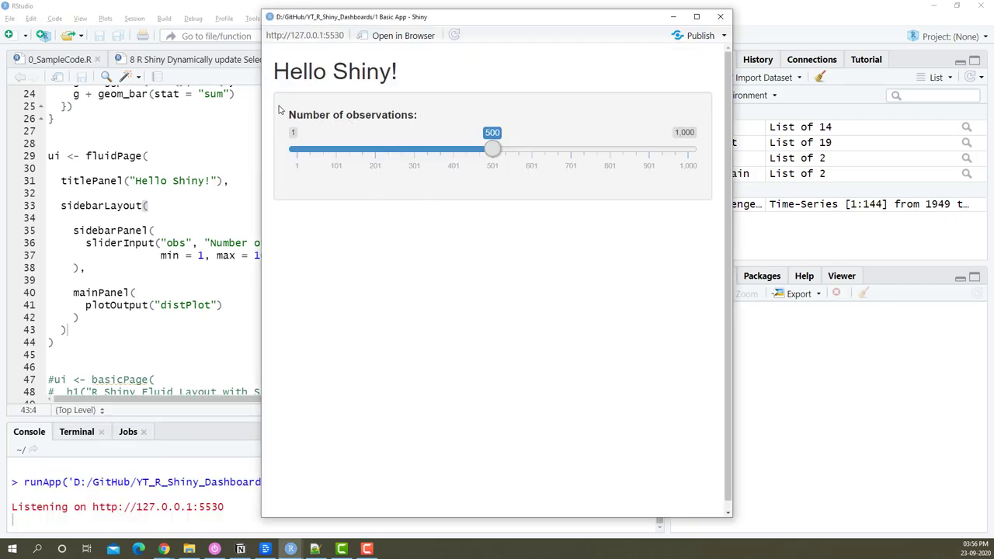
Step: Maximize the Hello Shiny app window to inspect its observations slider
left_click(696, 16)
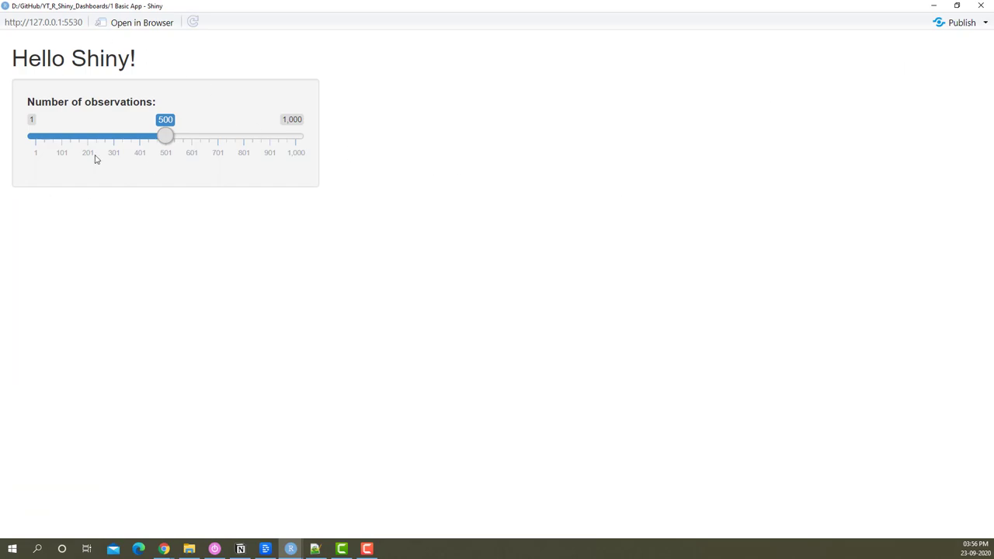
mouse_move(836, 80)
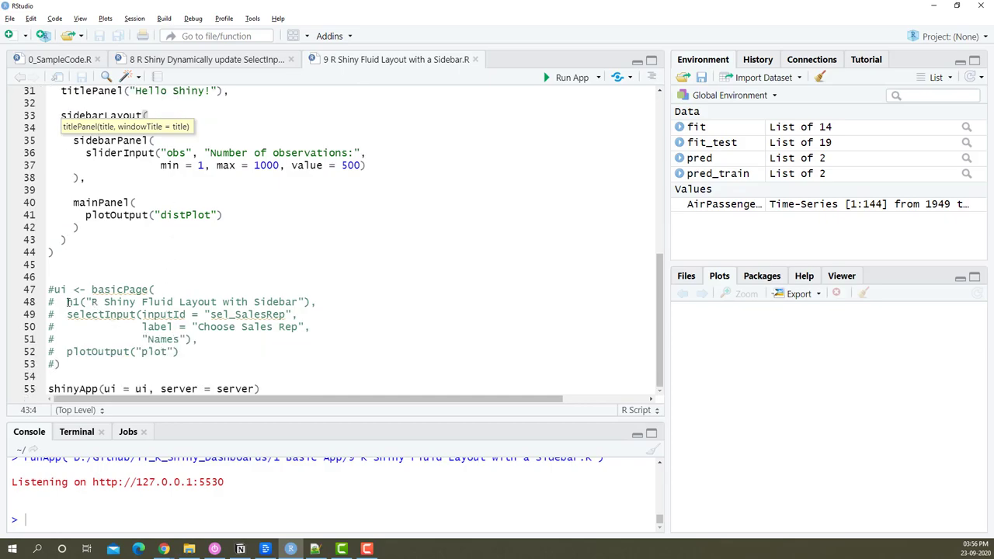
Step: Replace 'Hello Shiny!' in titlePanel() with 'R Shiny Fluid Layout with Sidebar'
left_click_drag(66, 301, 309, 302)
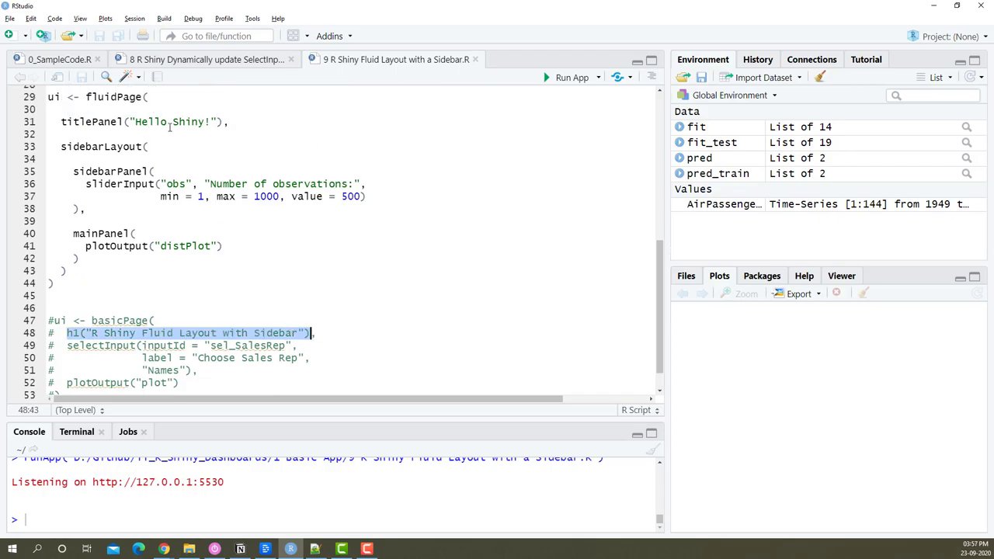
mouse_move(163, 346)
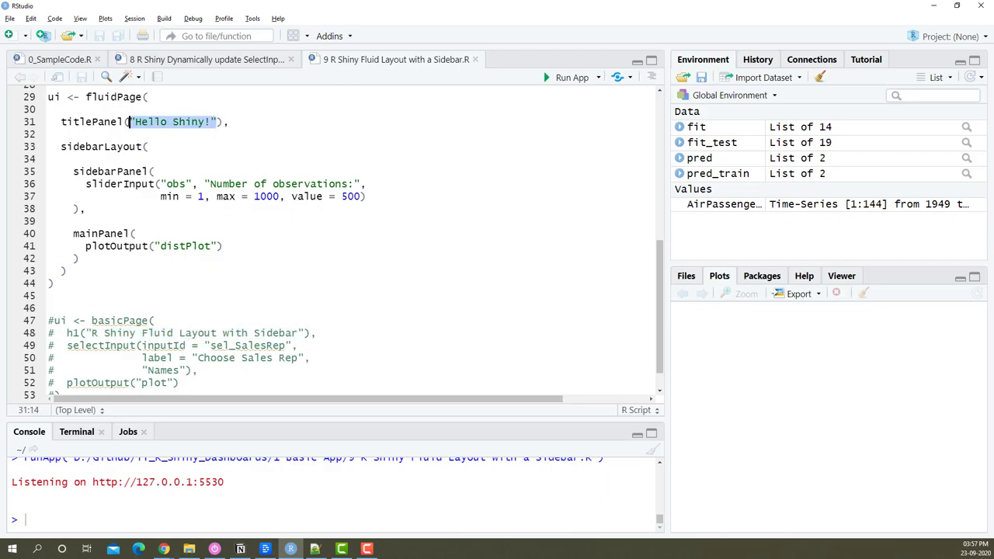
type("R Shiny Fluid Layout with Sidebar")
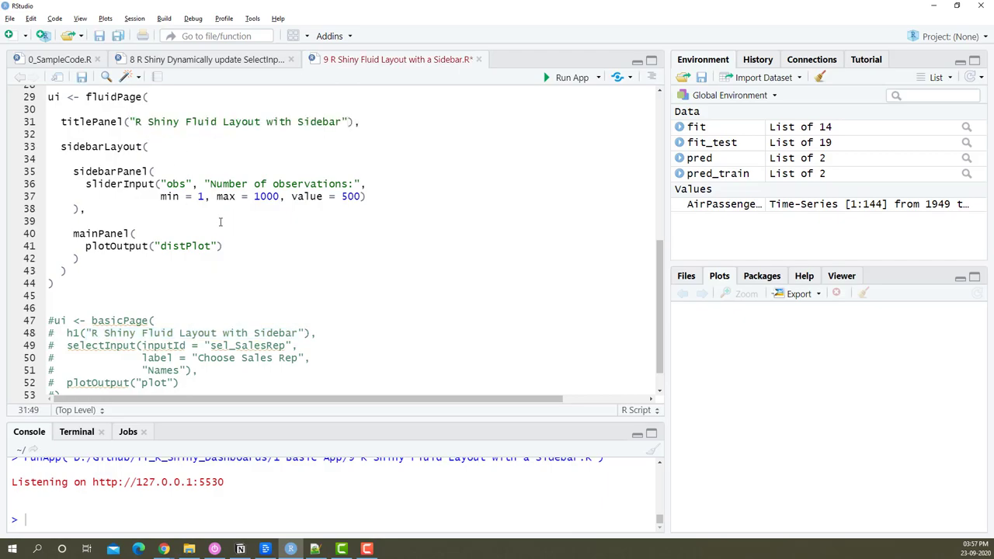
double_click(88, 121)
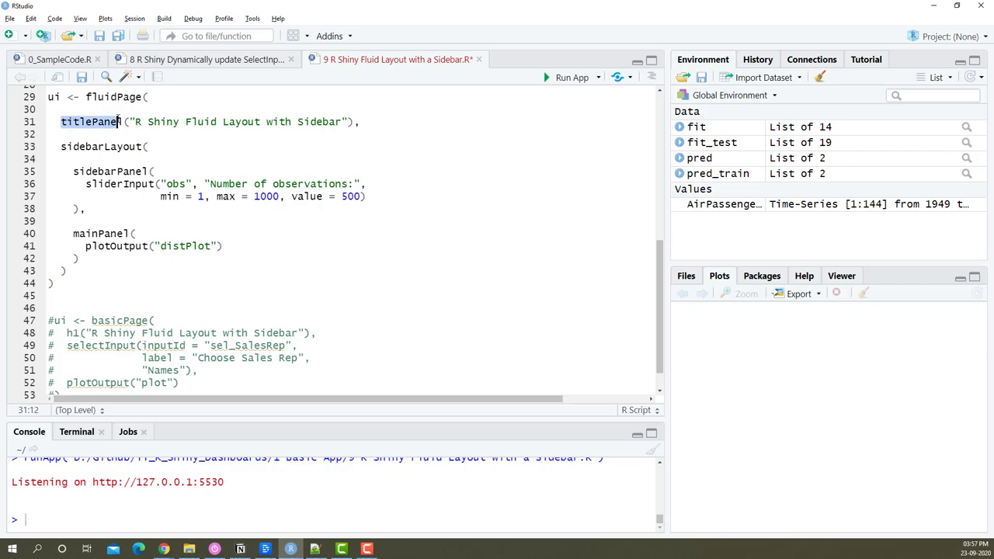
scroll("down", 3)
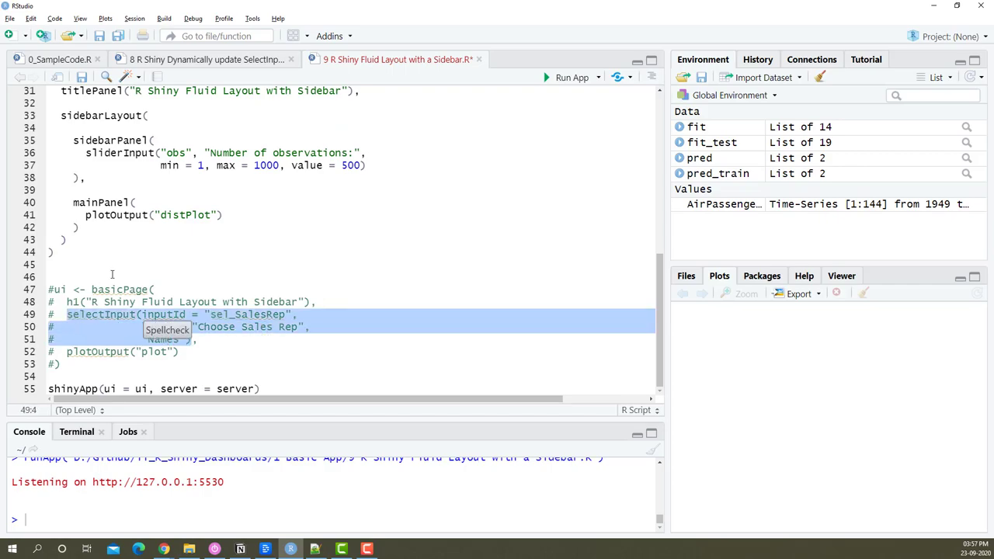
Step: Swap the sidebarPanel's sliderInput for the sel_SalesRep selectInput dropdown code
left_click(326, 166)
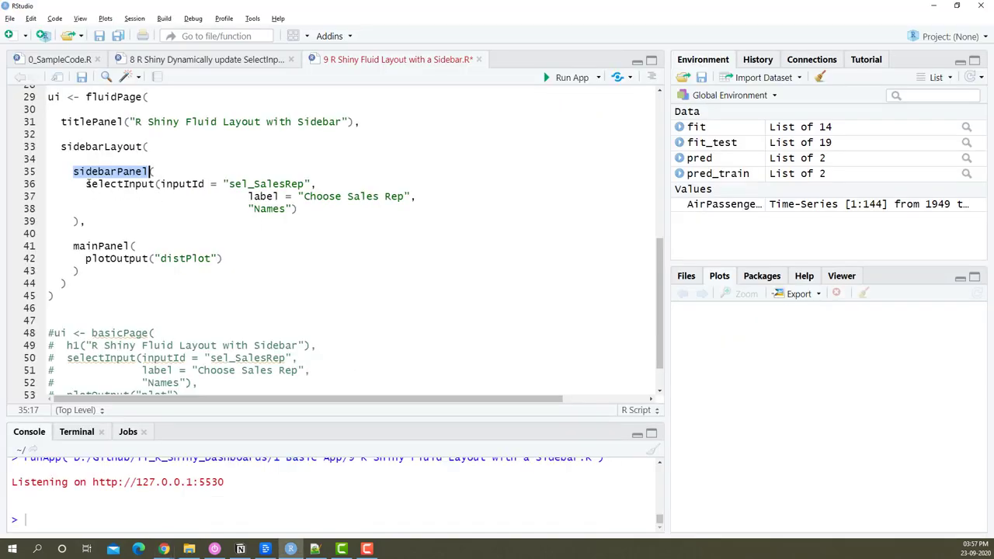
left_click_drag(86, 184, 297, 208)
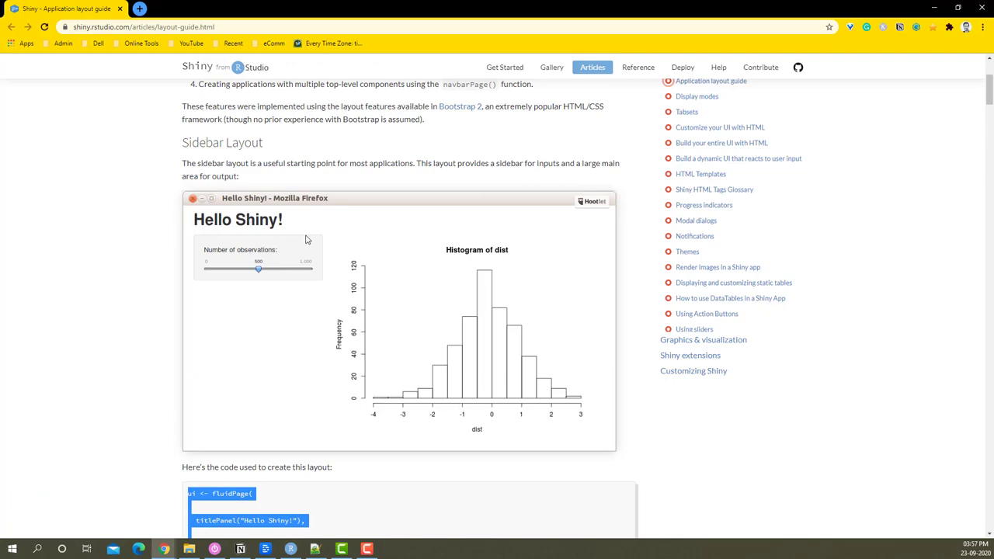
mouse_move(579, 243)
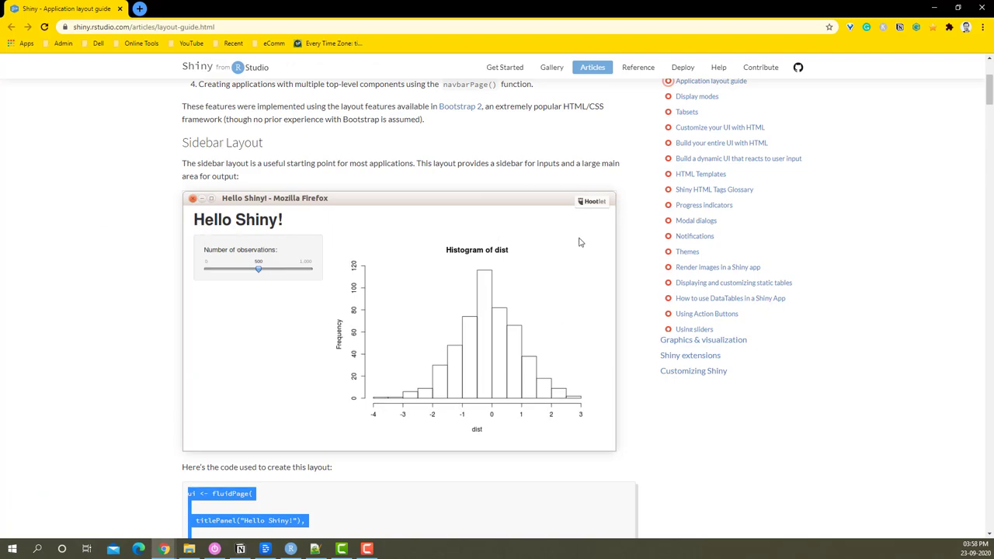
left_click(239, 549)
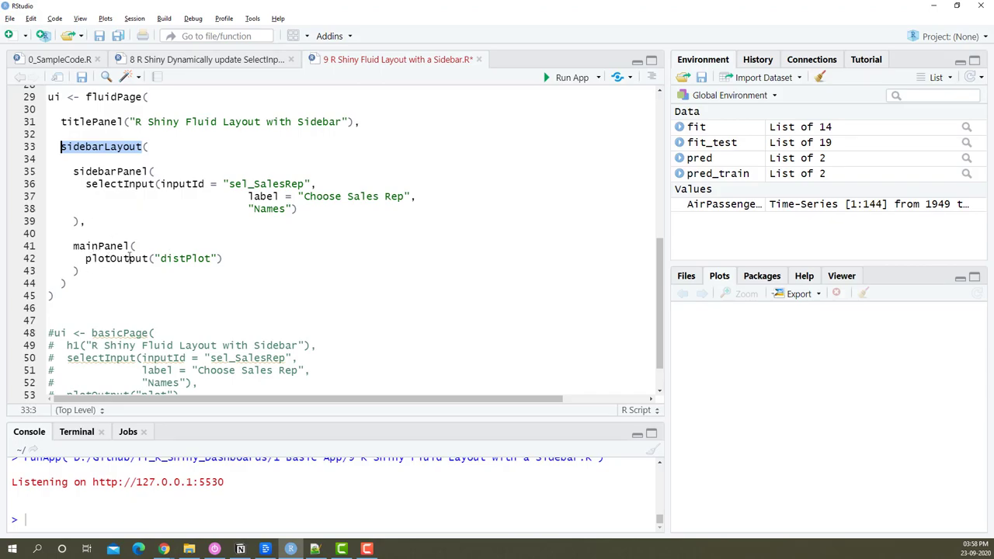
Step: Change plotOutput("distPlot") to plotOutput("plot") and launch the app
scroll("down", 3)
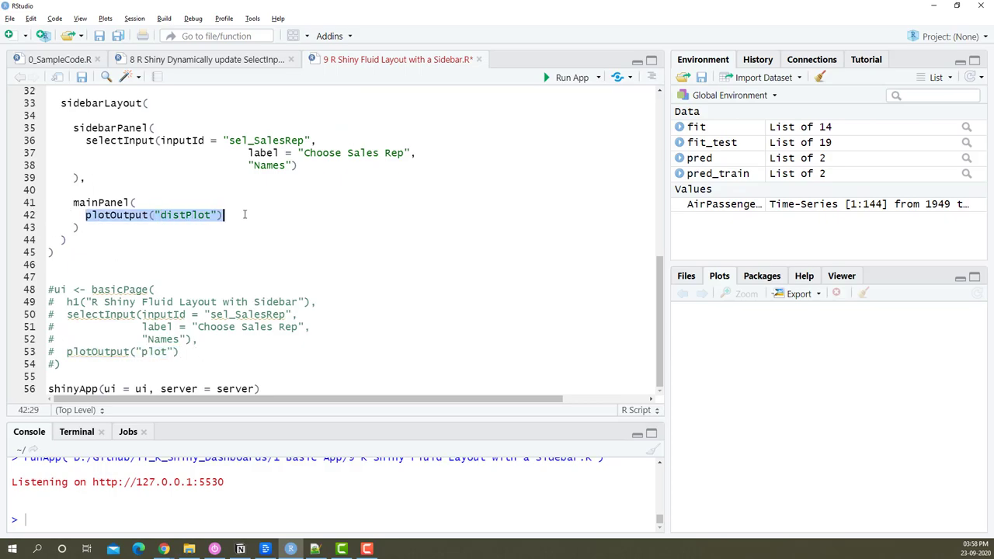
type("plot")
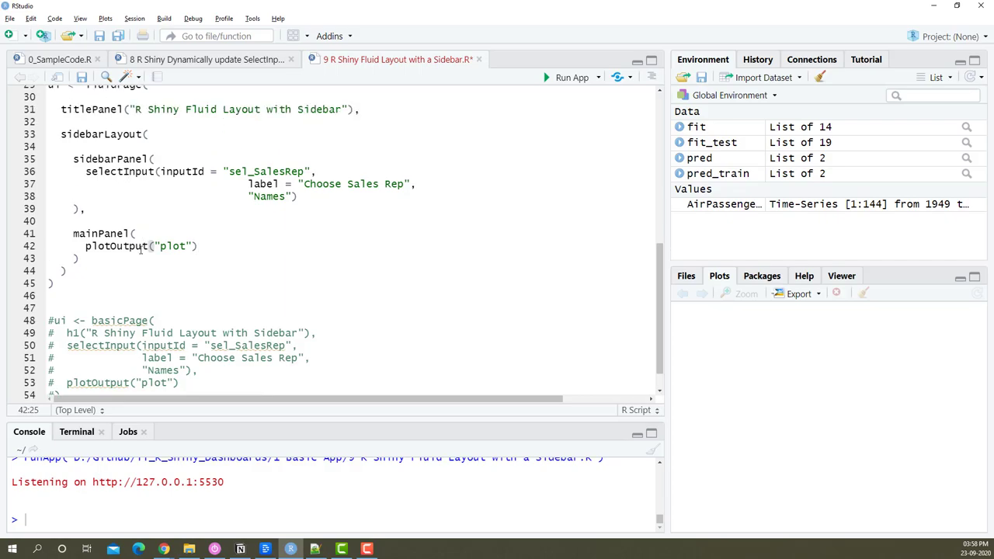
double_click(101, 233)
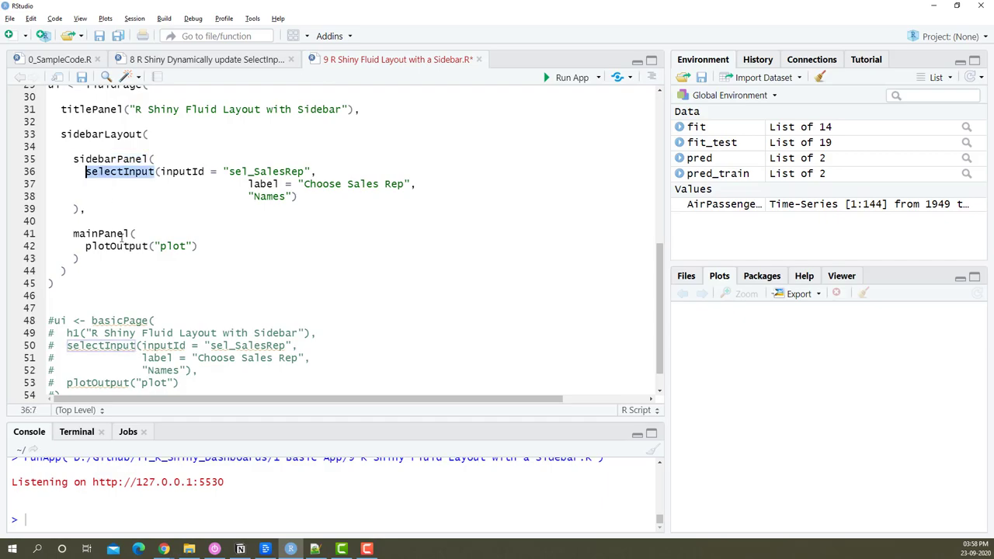
left_click(64, 134)
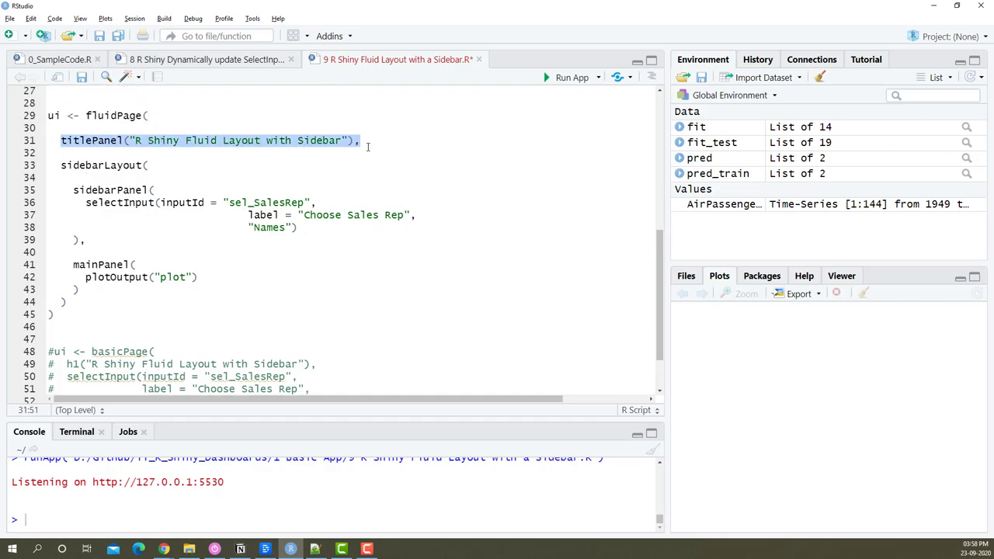
left_click(314, 202)
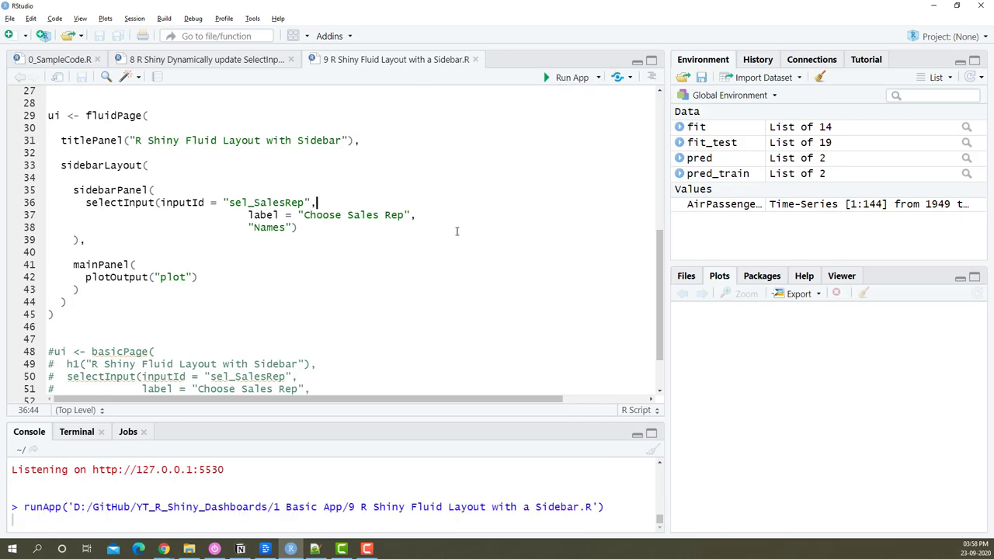
Step: Maximize the app, choose Chuck to show his quarterly sales bars, then close it
left_click(572, 76)
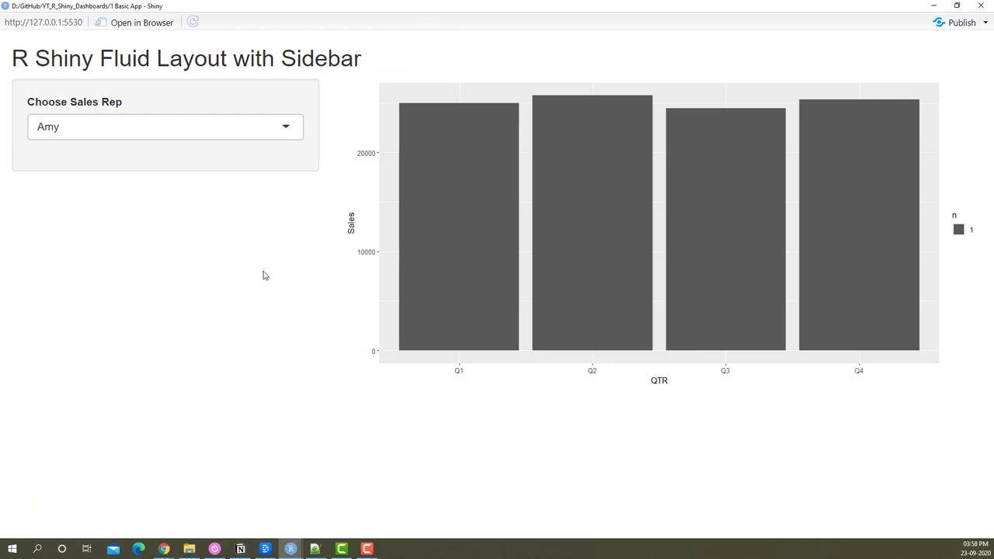
mouse_move(175, 213)
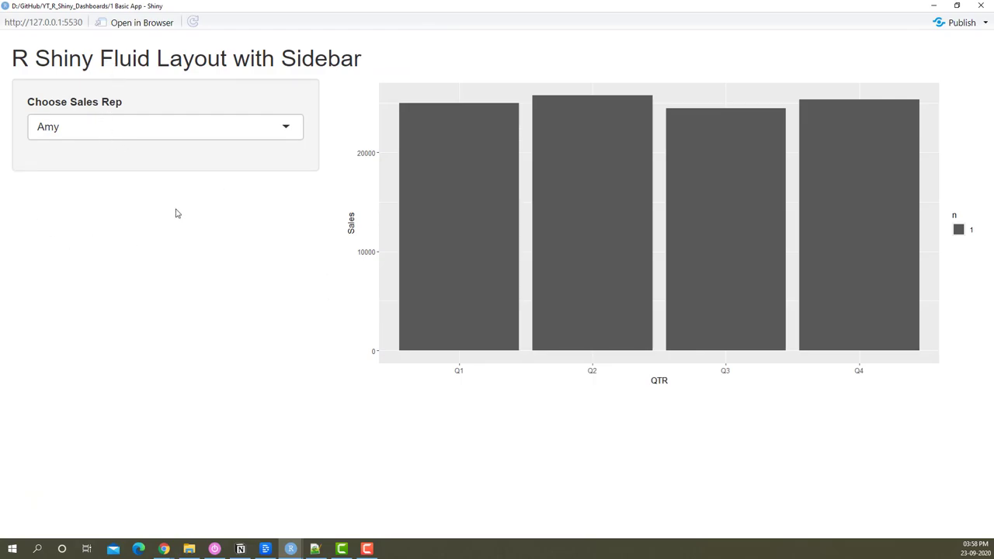
mouse_move(375, 192)
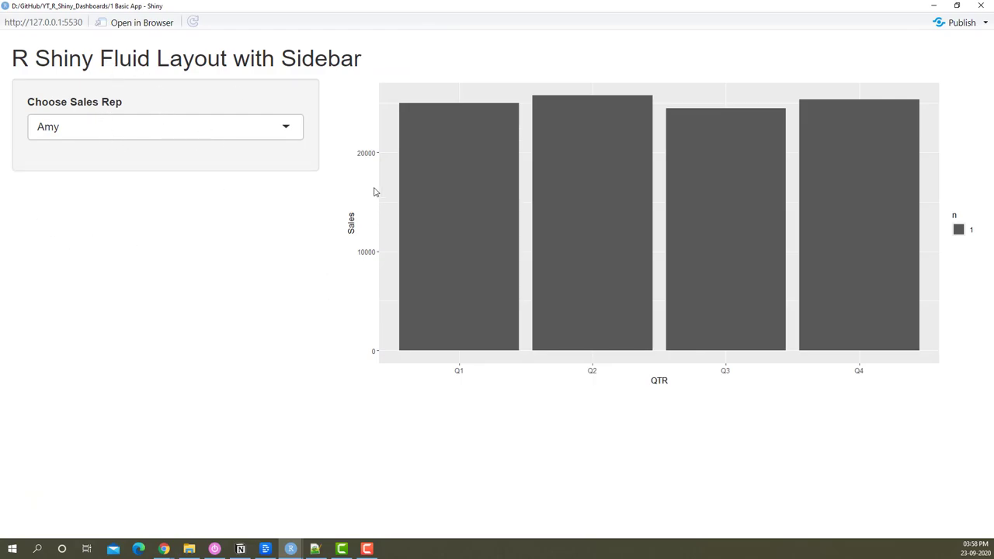
mouse_move(391, 222)
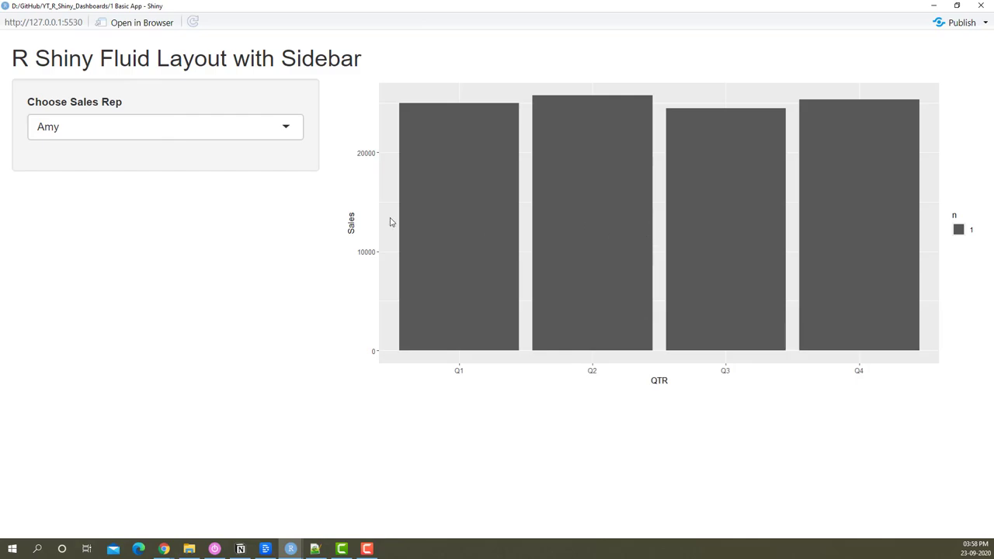
left_click(164, 127)
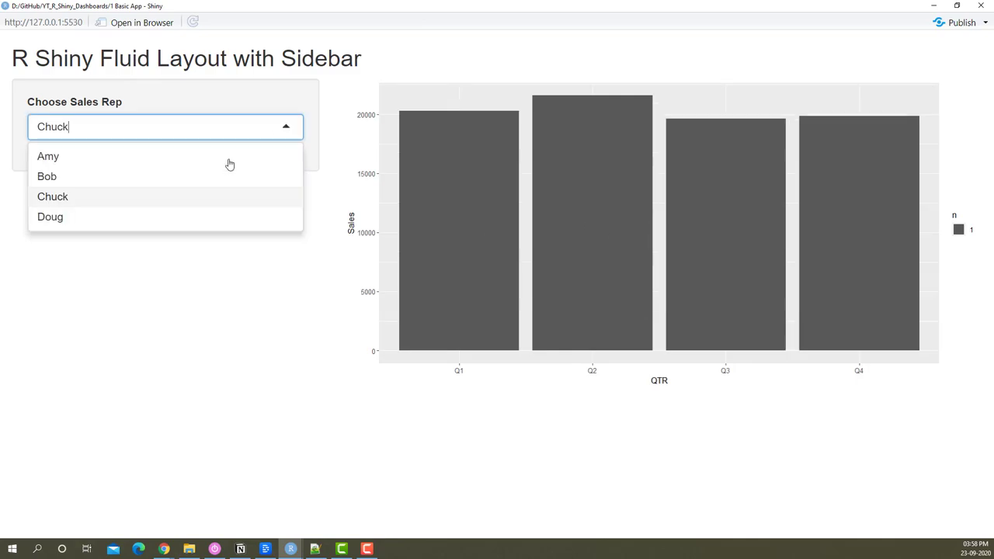
left_click(53, 196)
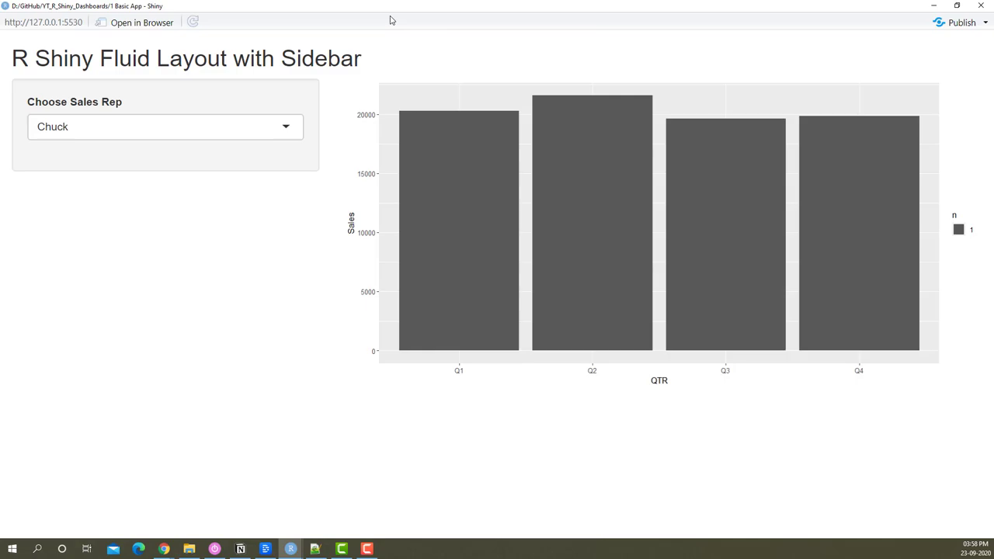
mouse_move(134, 38)
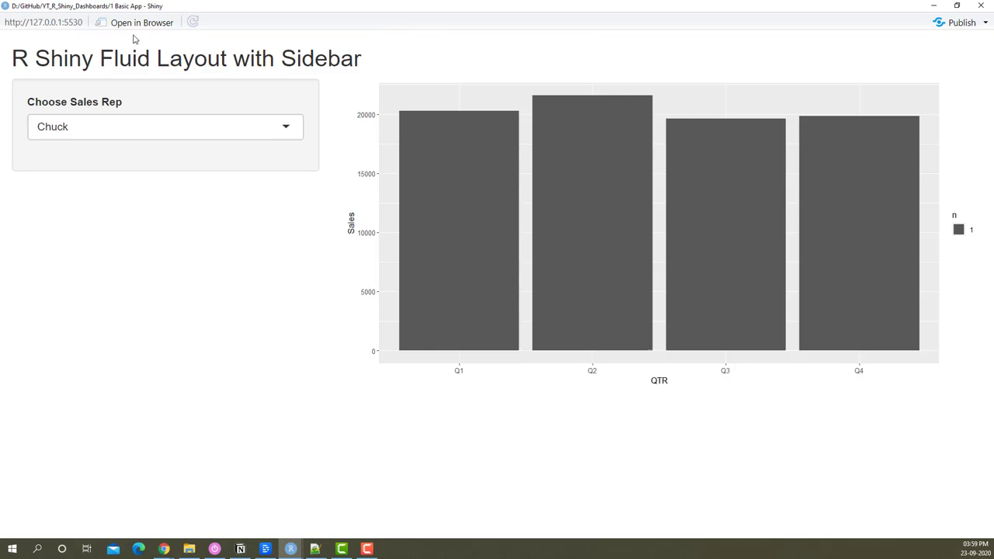
mouse_move(167, 292)
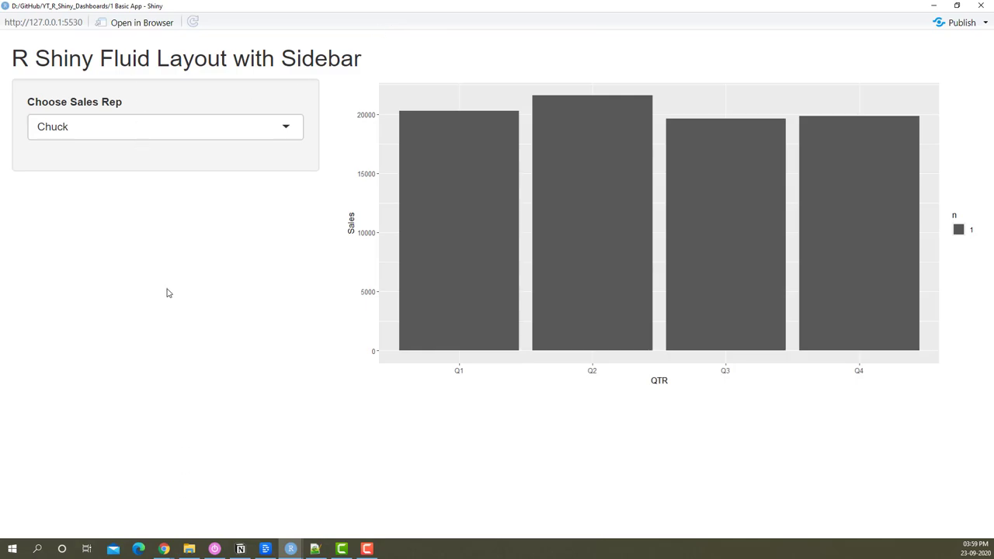
mouse_move(153, 121)
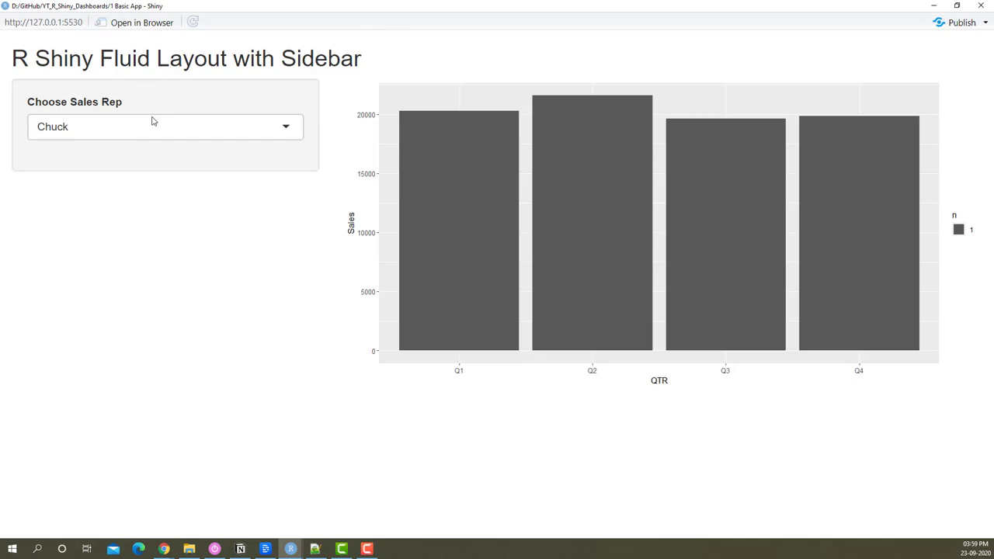
mouse_move(669, 199)
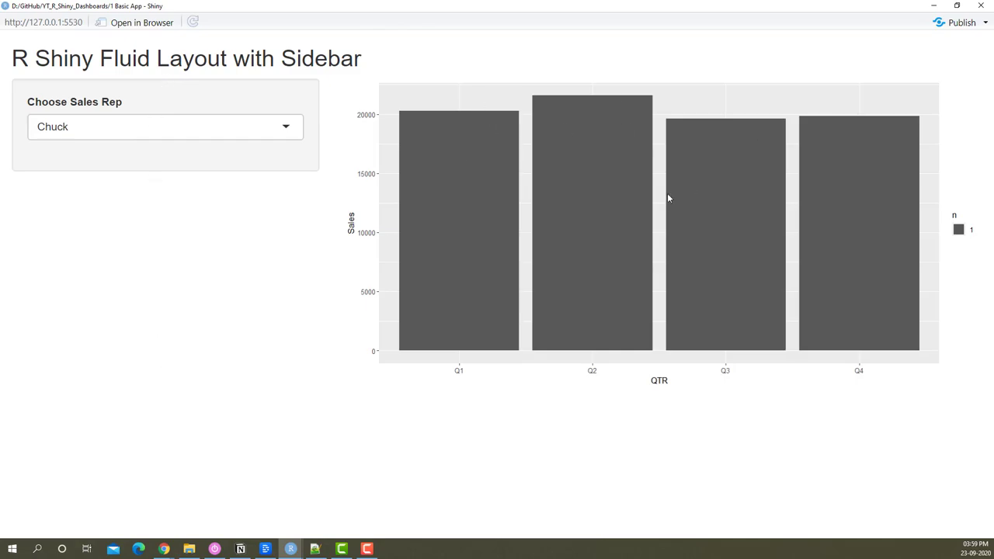
mouse_move(684, 326)
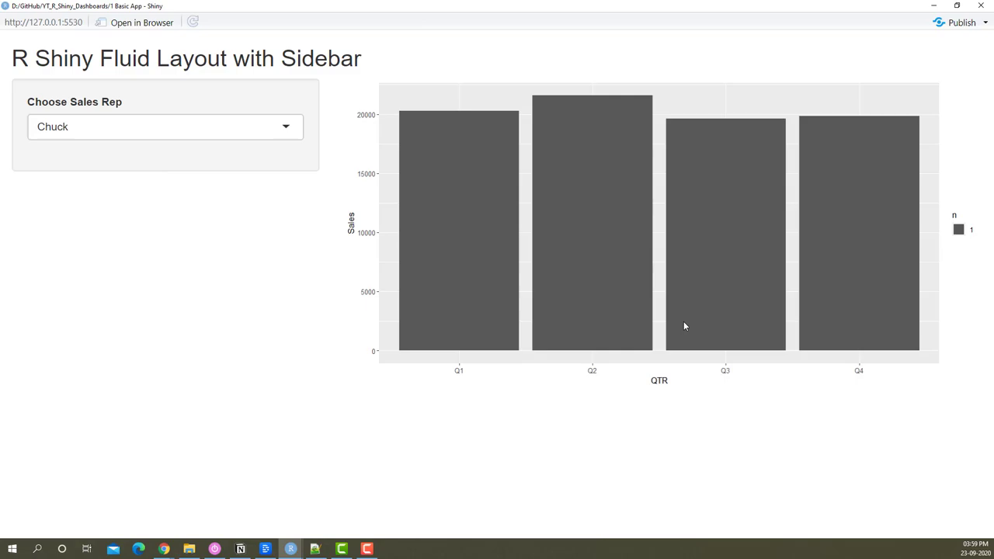
mouse_move(707, 343)
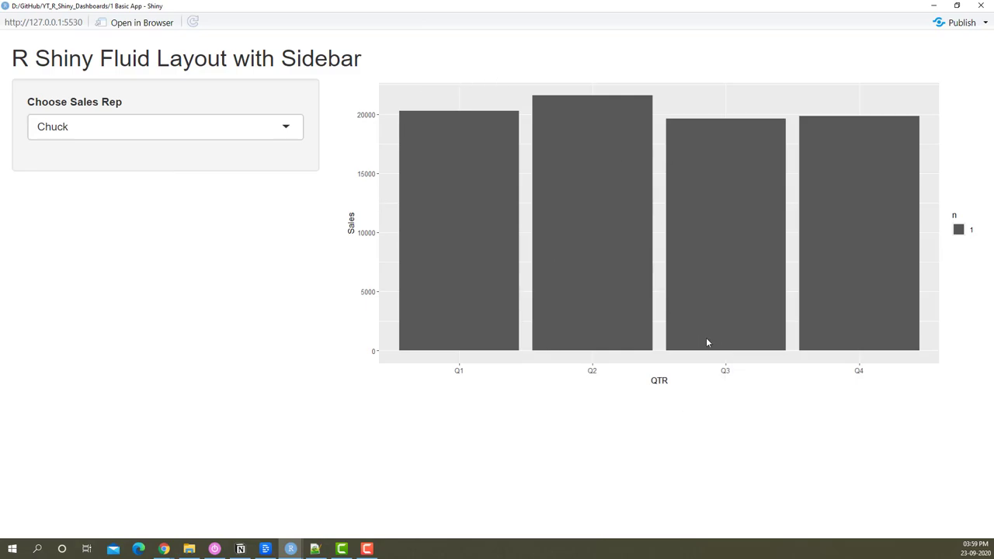
left_click(290, 549)
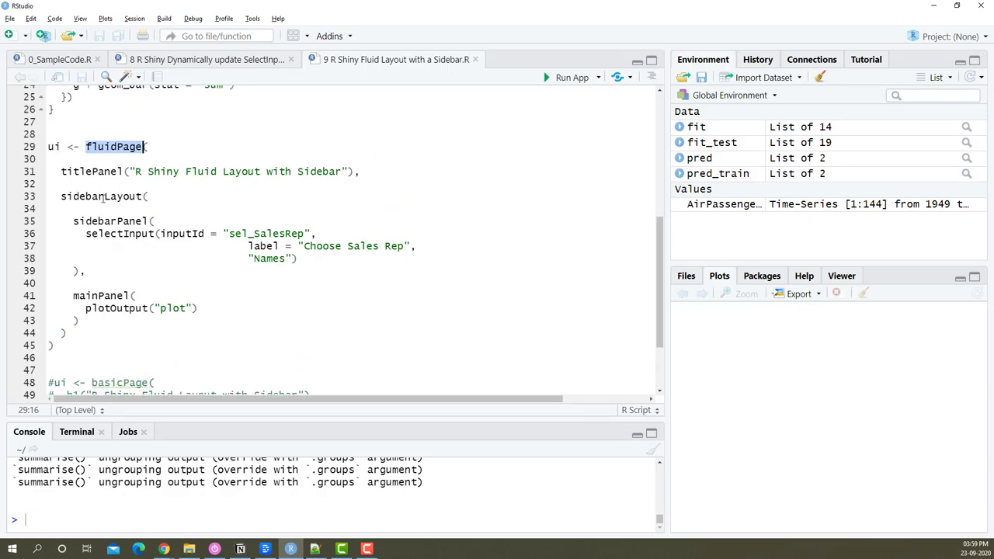
Step: Relaunch the fluidPage sidebar-layout app with Run App
double_click(110, 221)
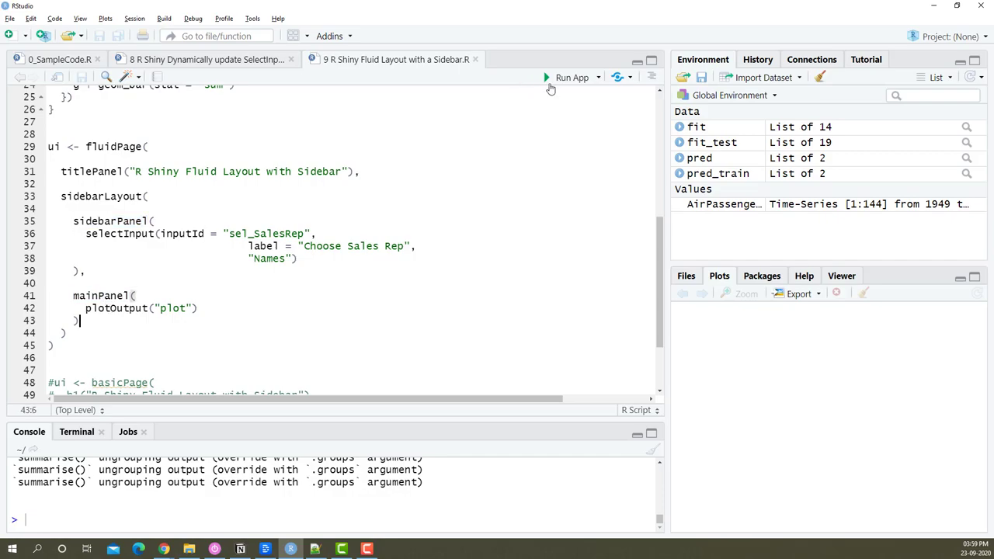
left_click(572, 77)
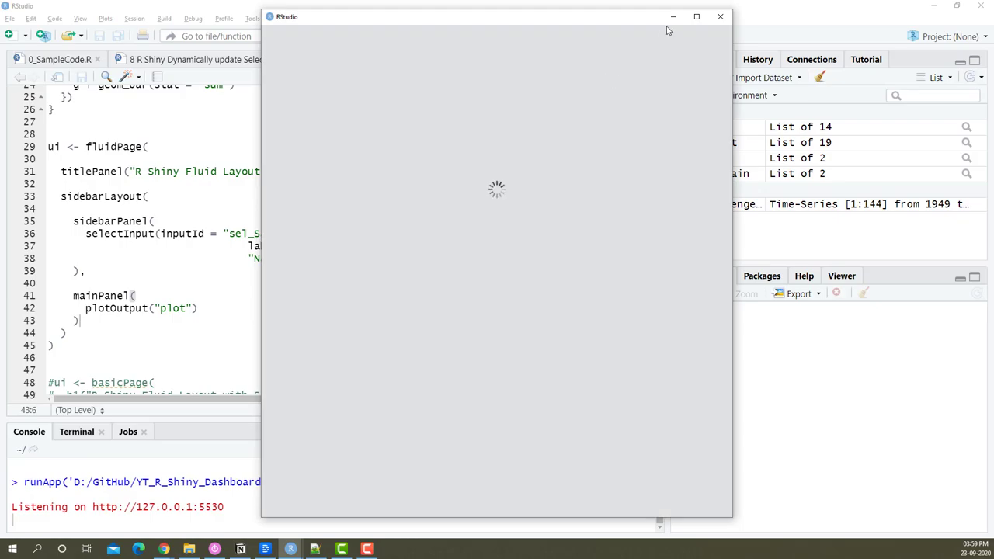